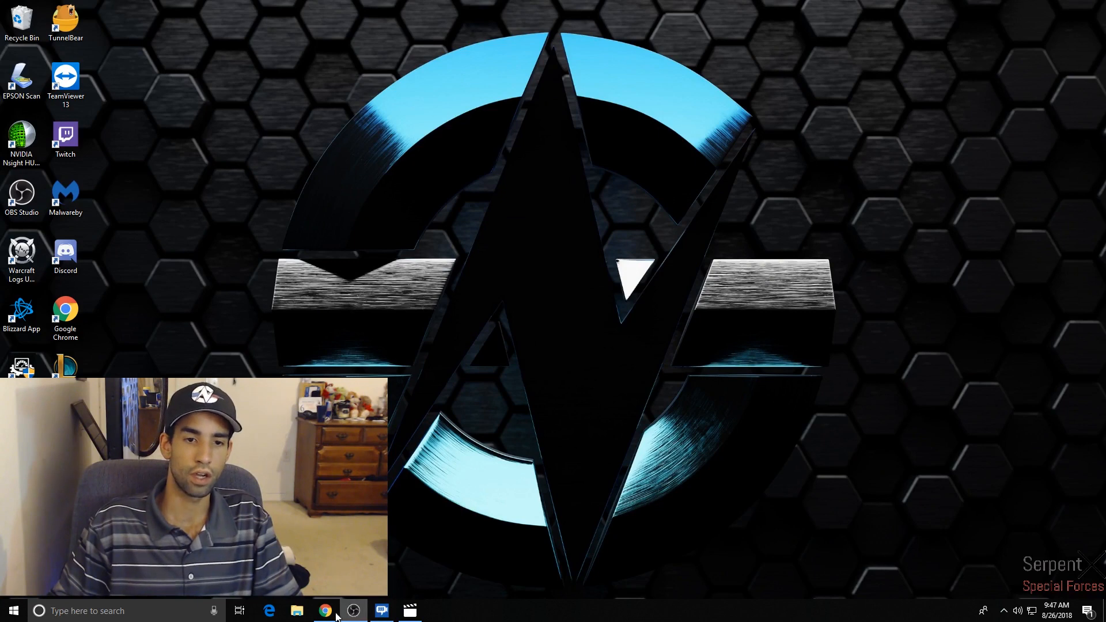
# Bring Chrome forward with the ASUS TUF B450M-PLUS GAMING product page
pyautogui.click(326, 608)
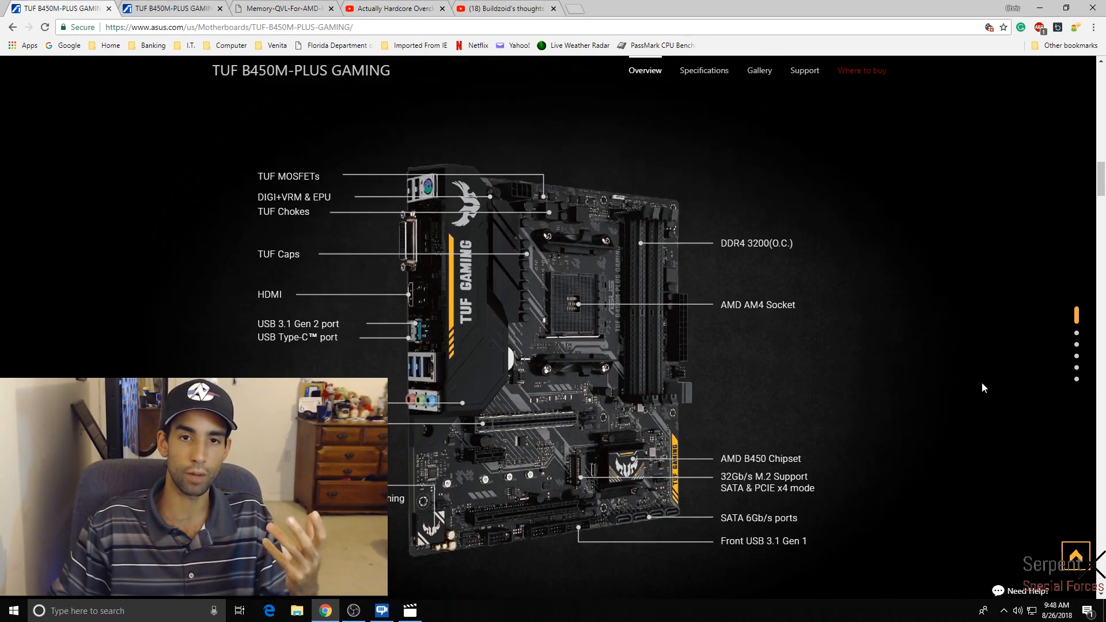
# Scroll the overview down to the DIY Experience section and back to the board diagram
pyautogui.scroll(-3)
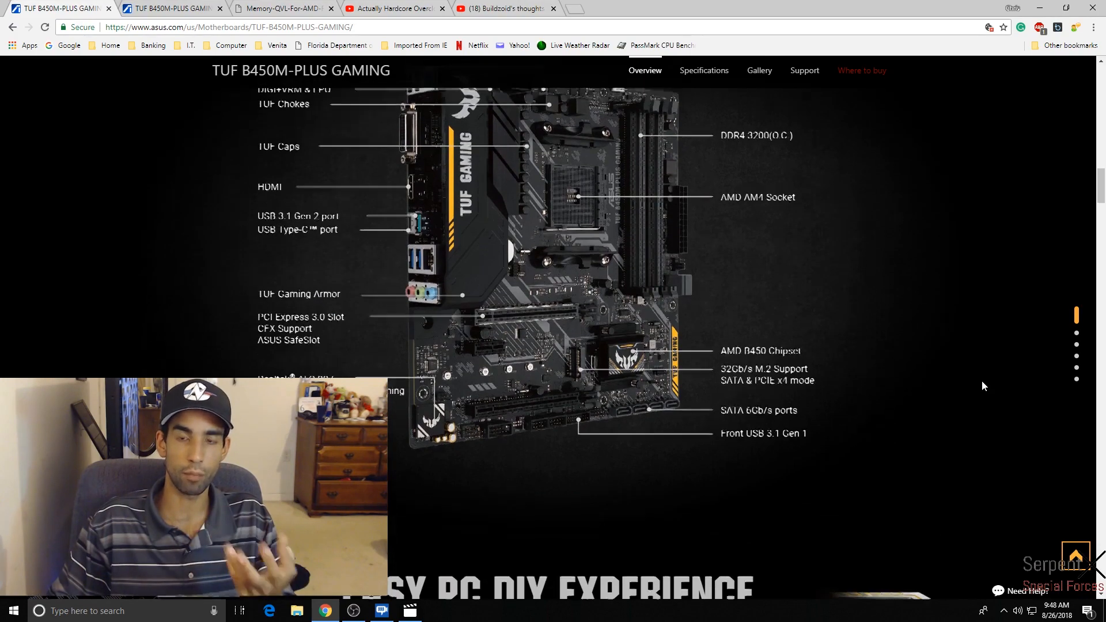
pyautogui.scroll(-3)
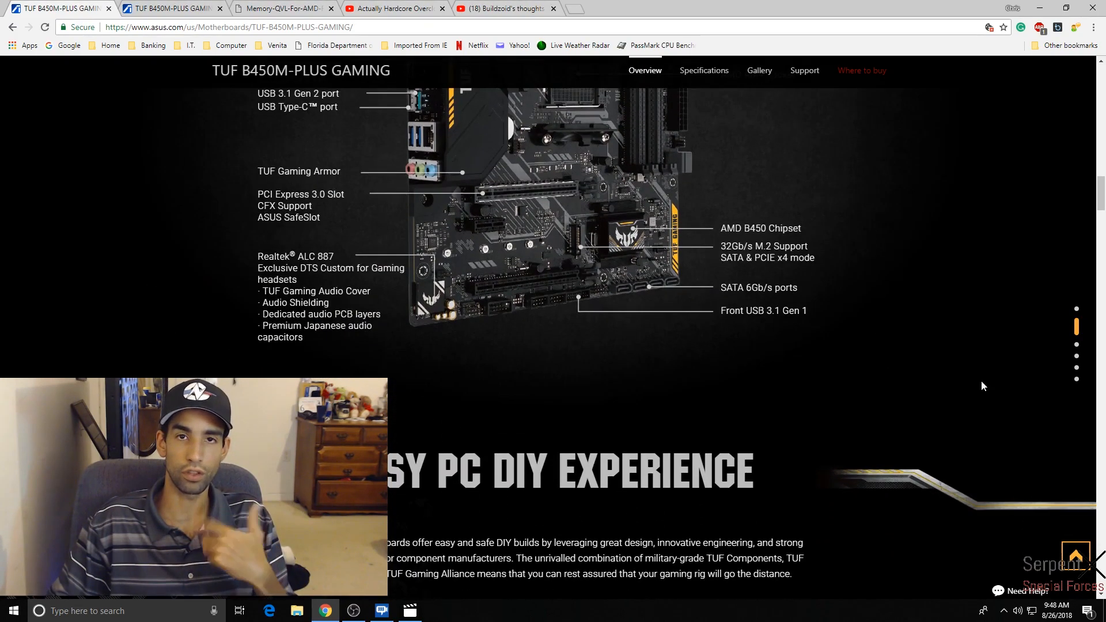
pyautogui.scroll(3)
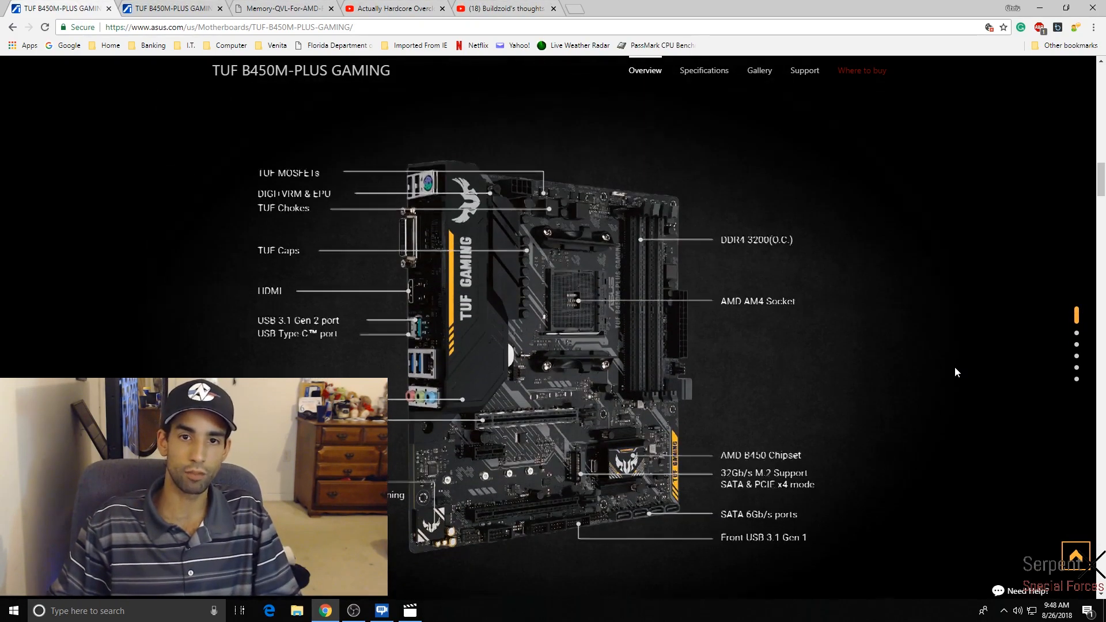
pyautogui.scroll(-3)
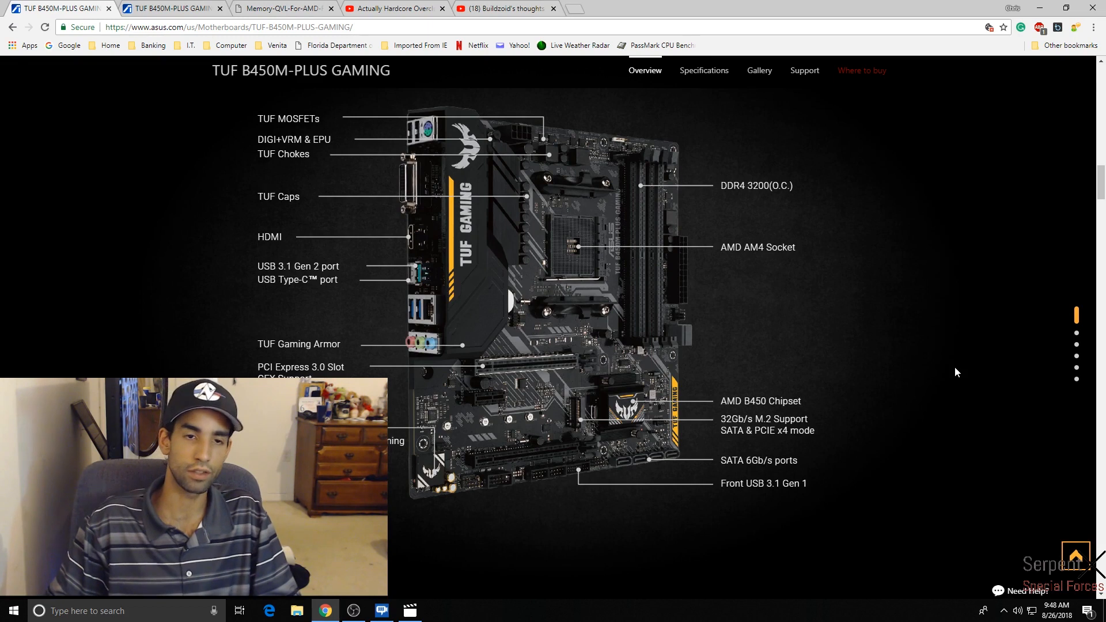
pyautogui.moveTo(948, 360)
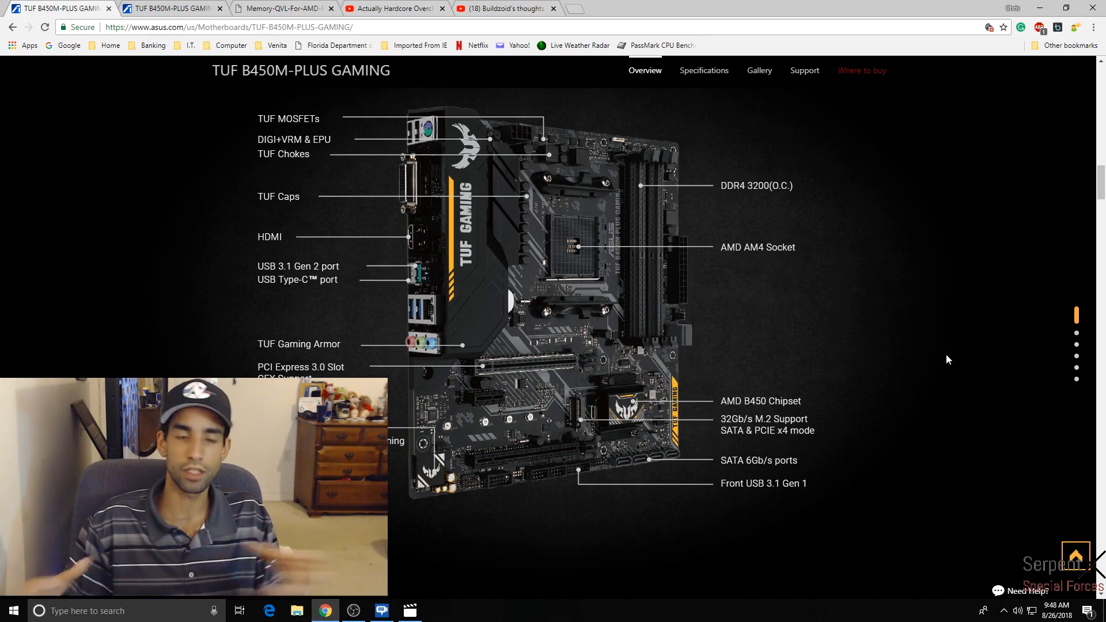
pyautogui.moveTo(899, 364)
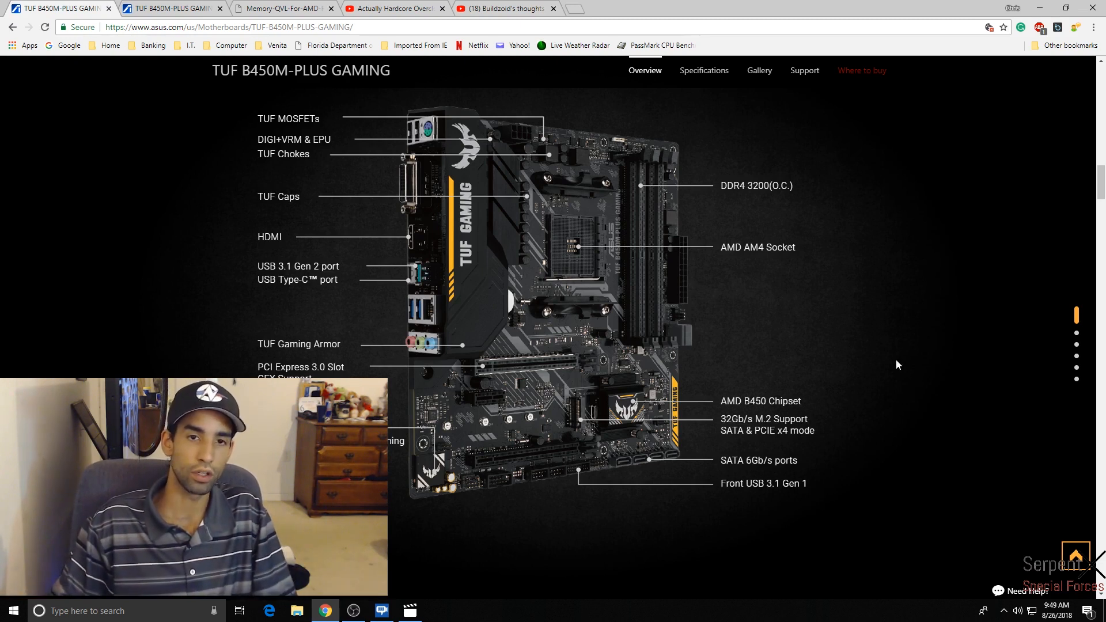
pyautogui.moveTo(571, 341)
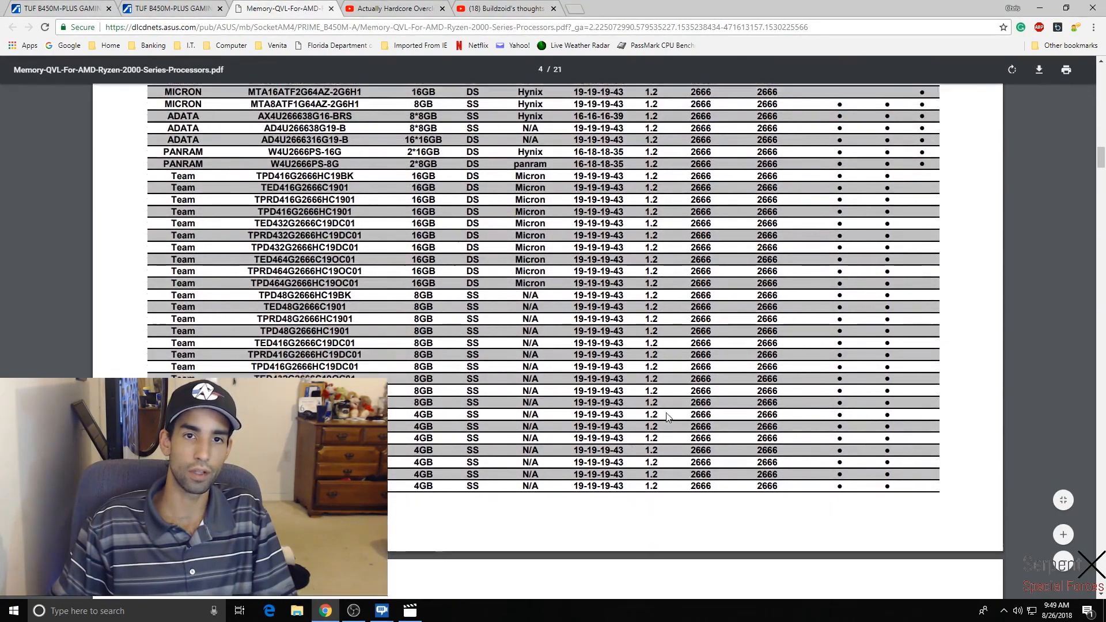
pyautogui.scroll(-3)
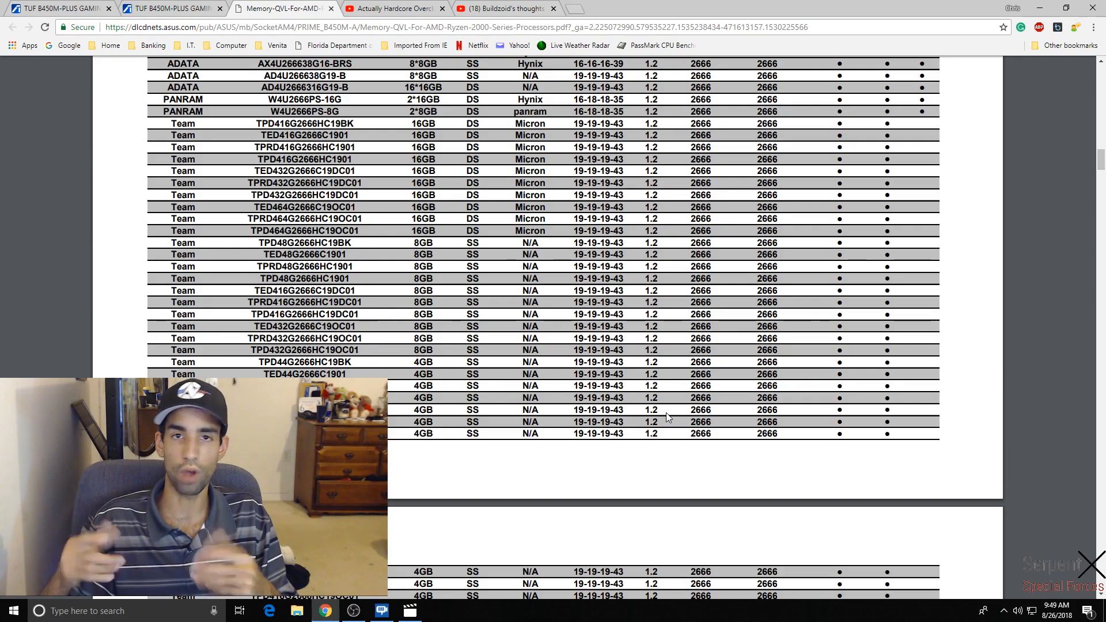
# Return to the TUF B450M-PLUS GAMING page and scroll to TUF Protection SafeSlot and ESD Guards
pyautogui.click(156, 9)
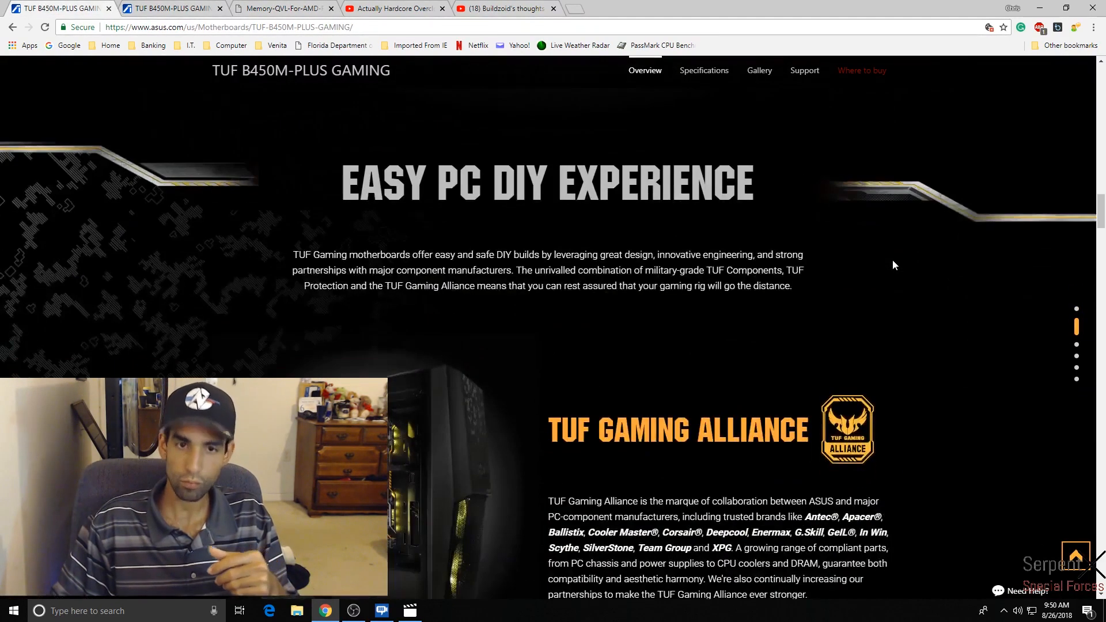
pyautogui.scroll(-3)
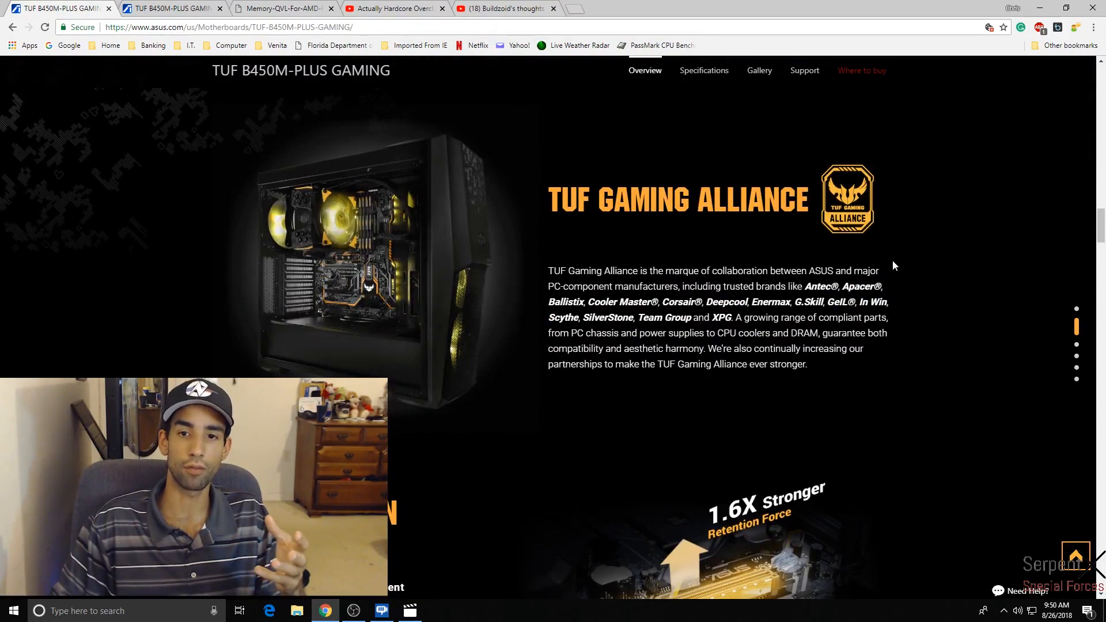
pyautogui.scroll(-3)
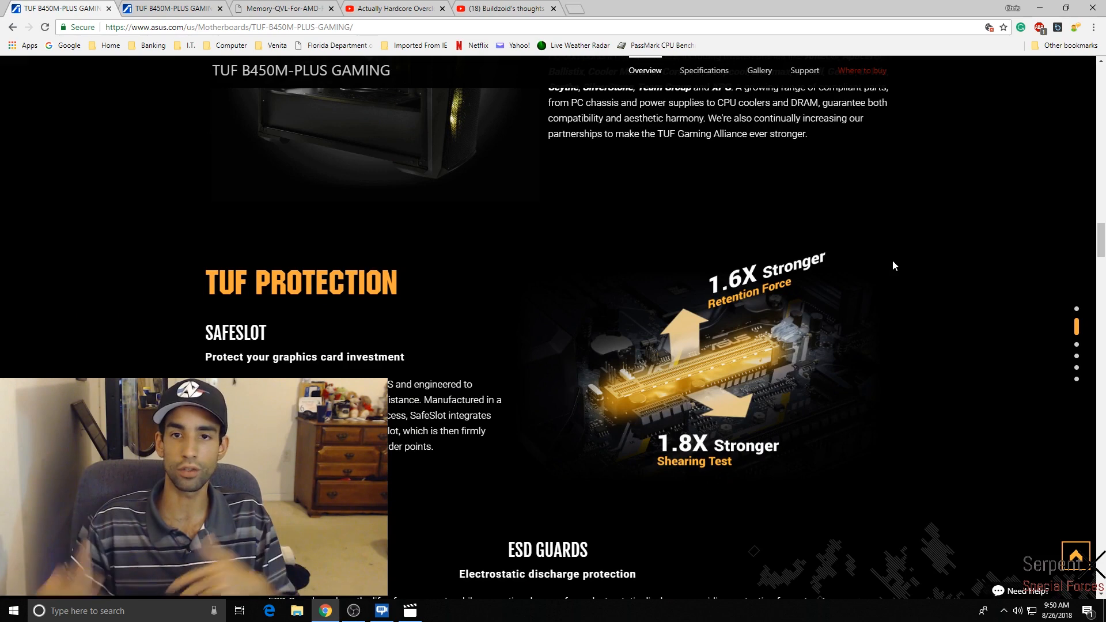
pyautogui.scroll(-3)
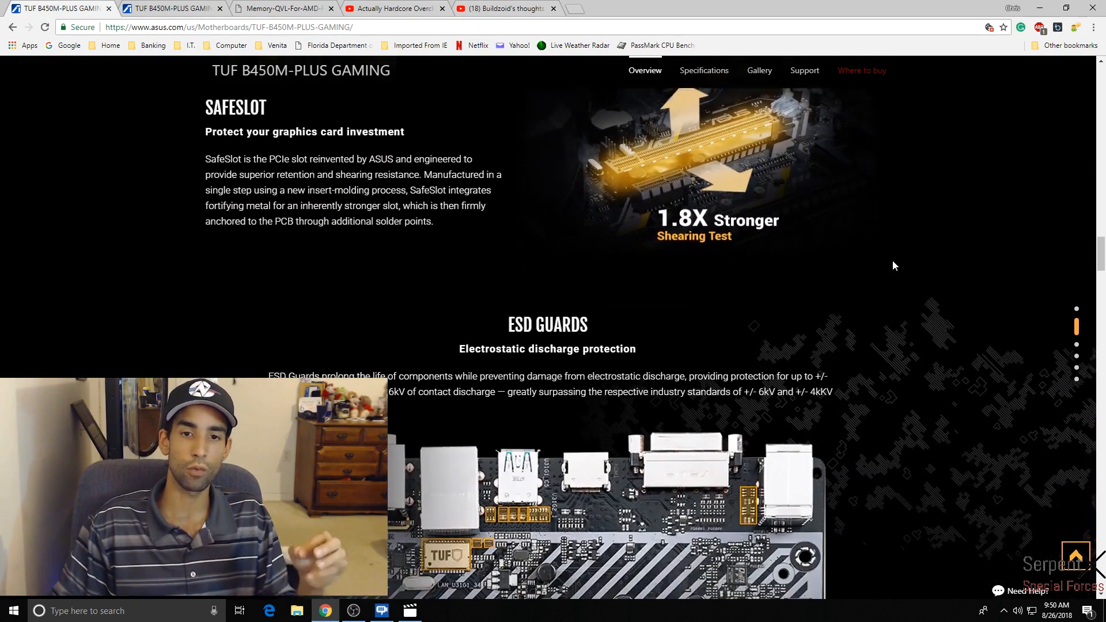
pyautogui.scroll(-3)
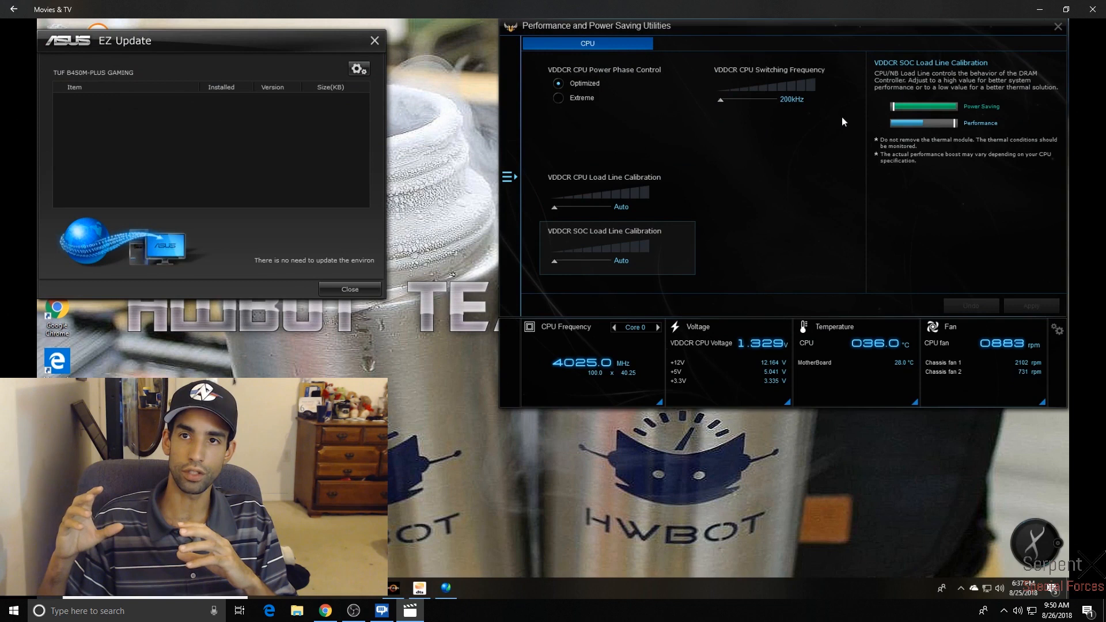
pyautogui.moveTo(790, 94)
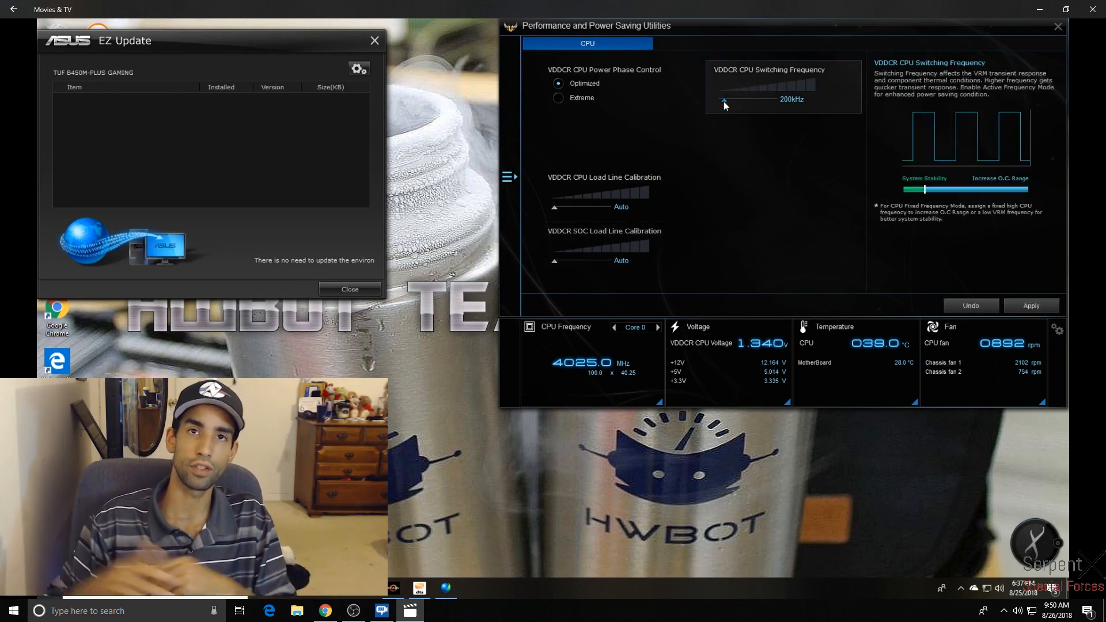
# Try CPU switching frequency 350kHz and Extreme phase control, then revert to 200kHz and Optimized
pyautogui.moveTo(734, 84); pyautogui.dragTo(772, 84)
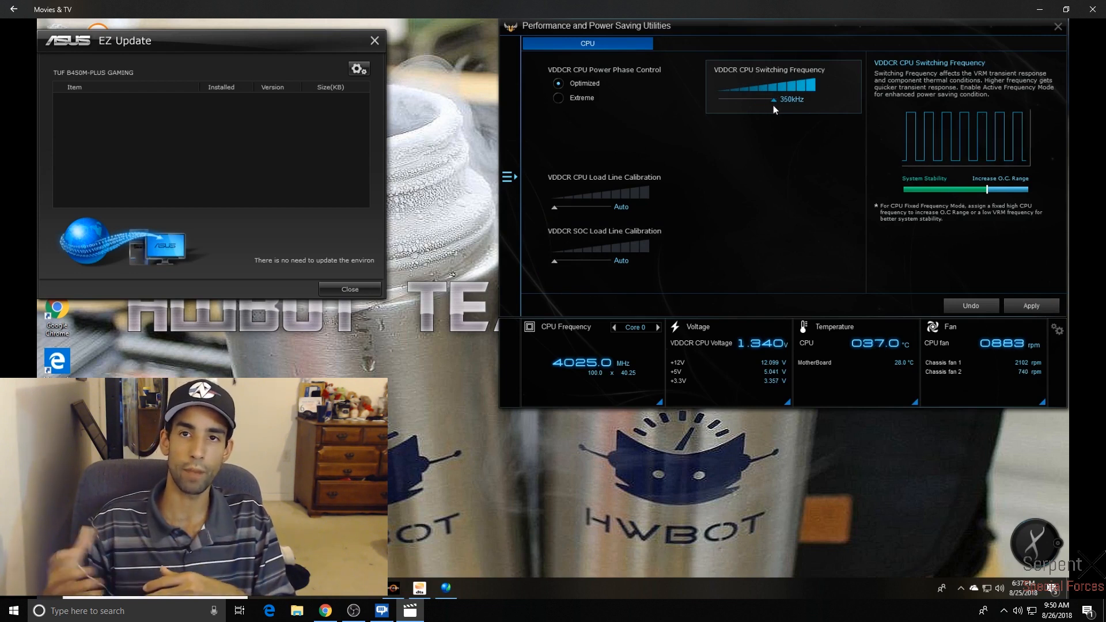
pyautogui.moveTo(775, 101); pyautogui.dragTo(748, 102)
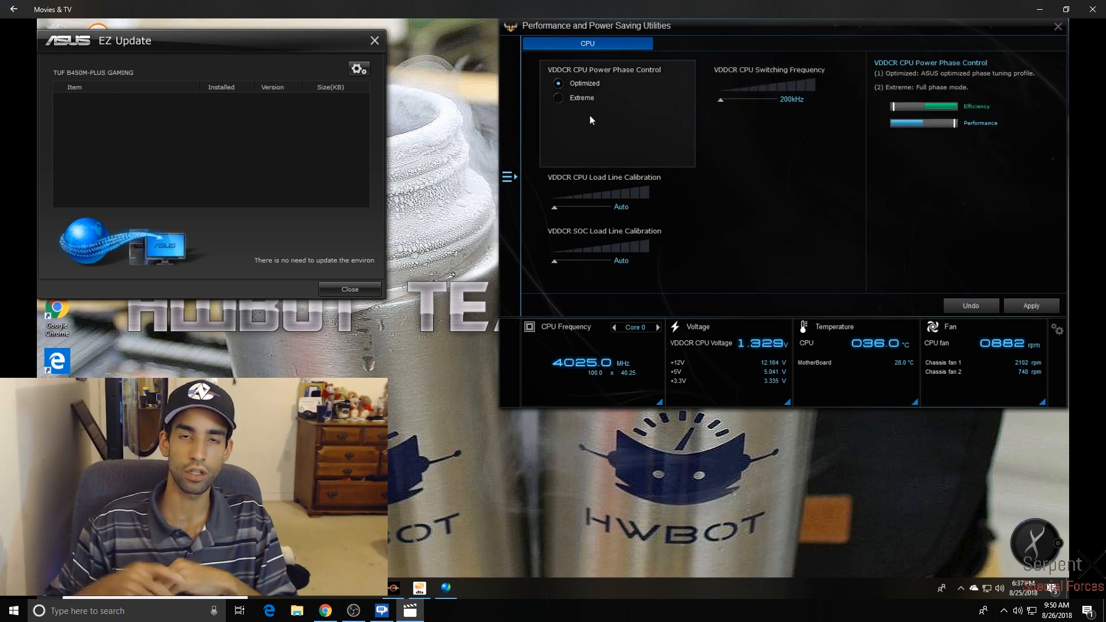
pyautogui.click(558, 97)
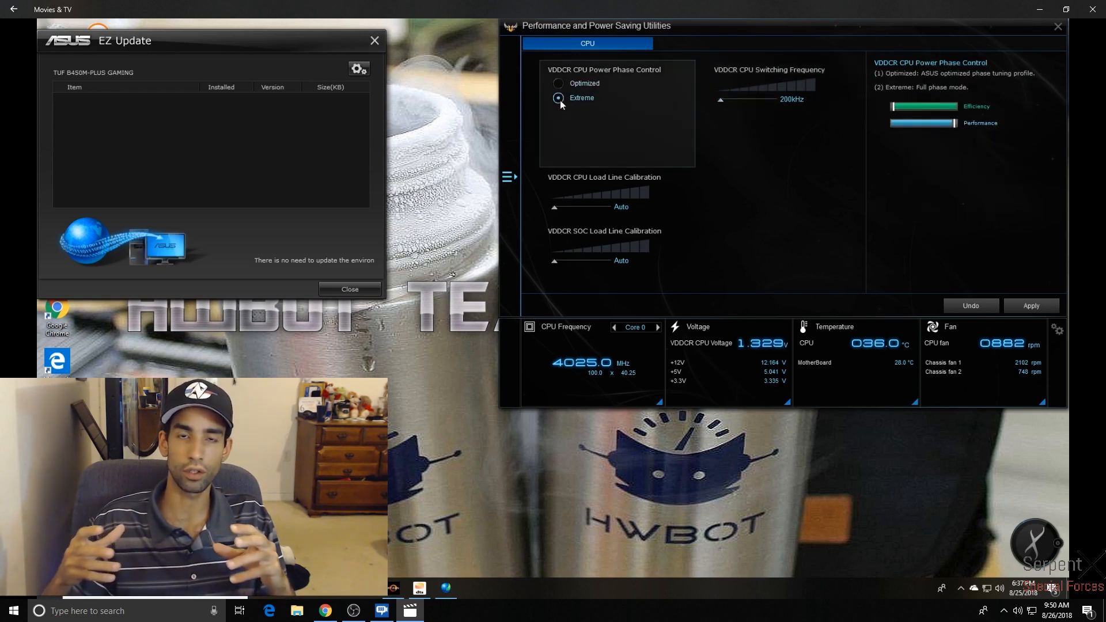
pyautogui.click(558, 83)
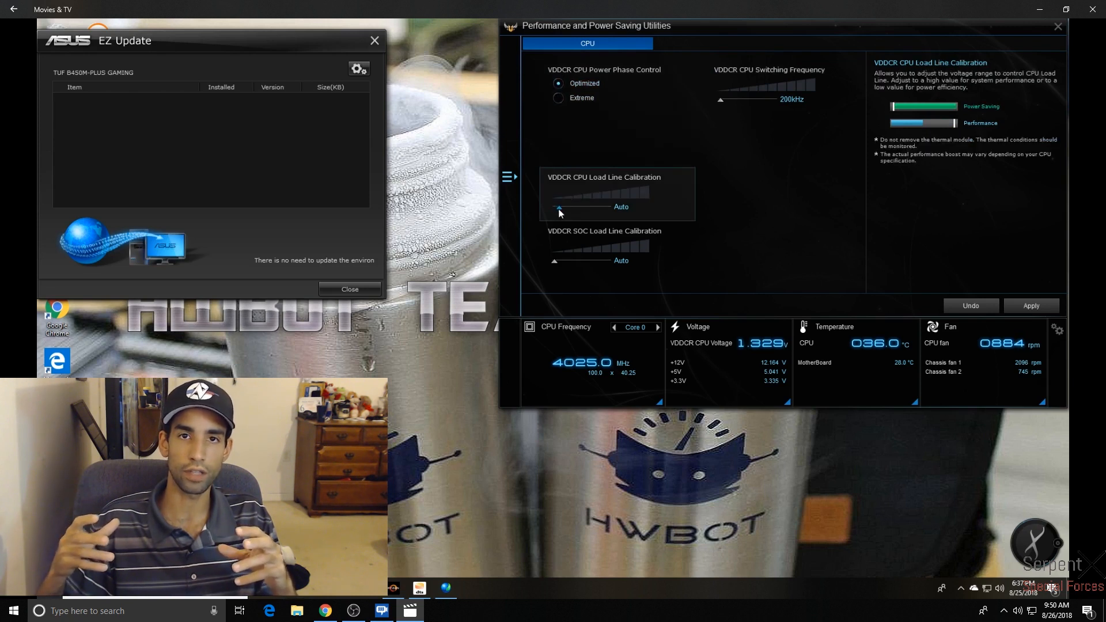
# Return CPU and SOC load line calibration to Auto, then switch to the TurboV EVO page
pyautogui.moveTo(554, 206); pyautogui.dragTo(607, 206)
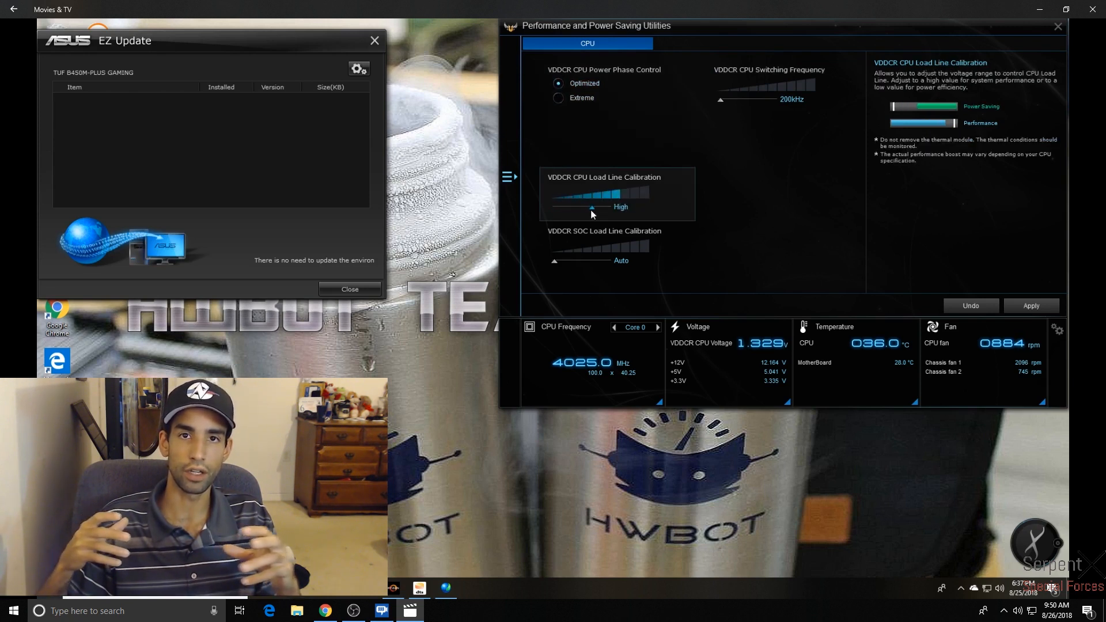
pyautogui.moveTo(591, 206); pyautogui.dragTo(641, 206)
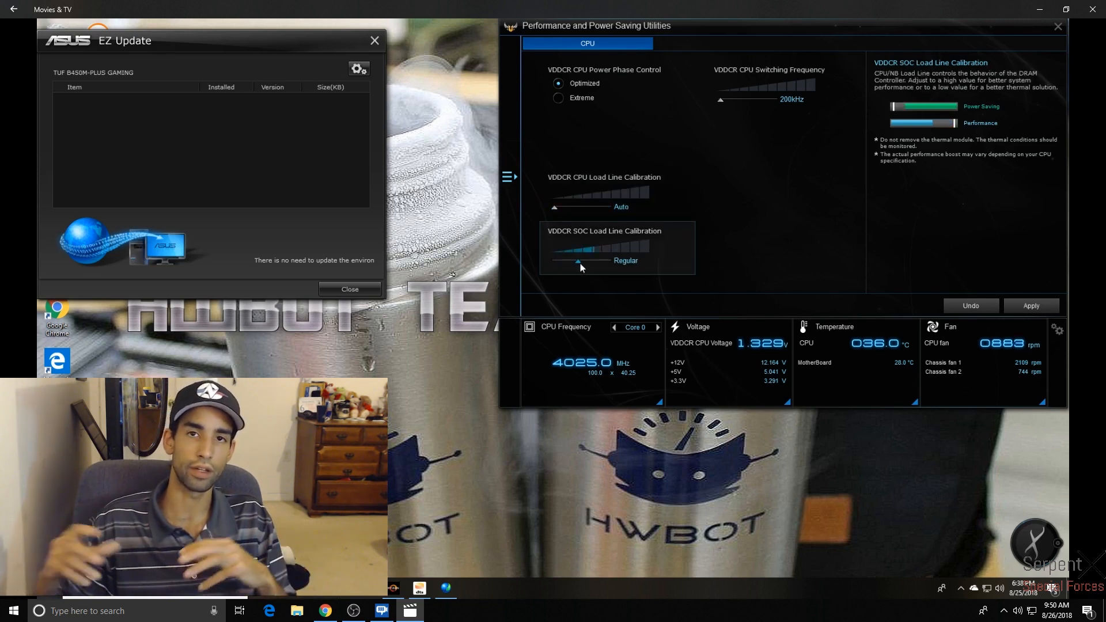
pyautogui.moveTo(582, 259); pyautogui.dragTo(639, 260)
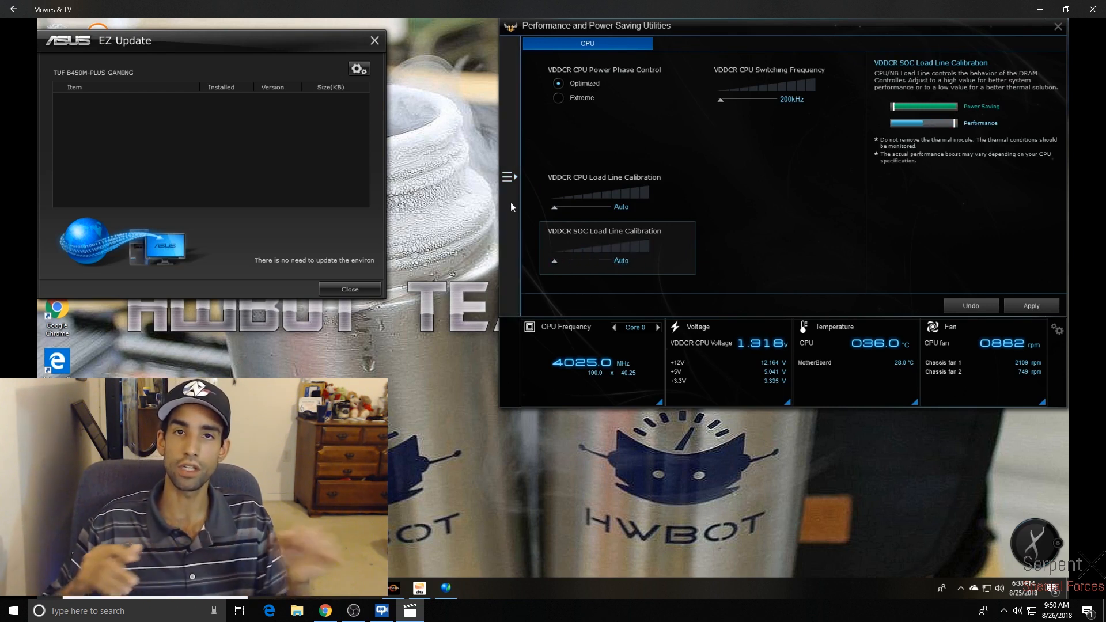
pyautogui.click(509, 177)
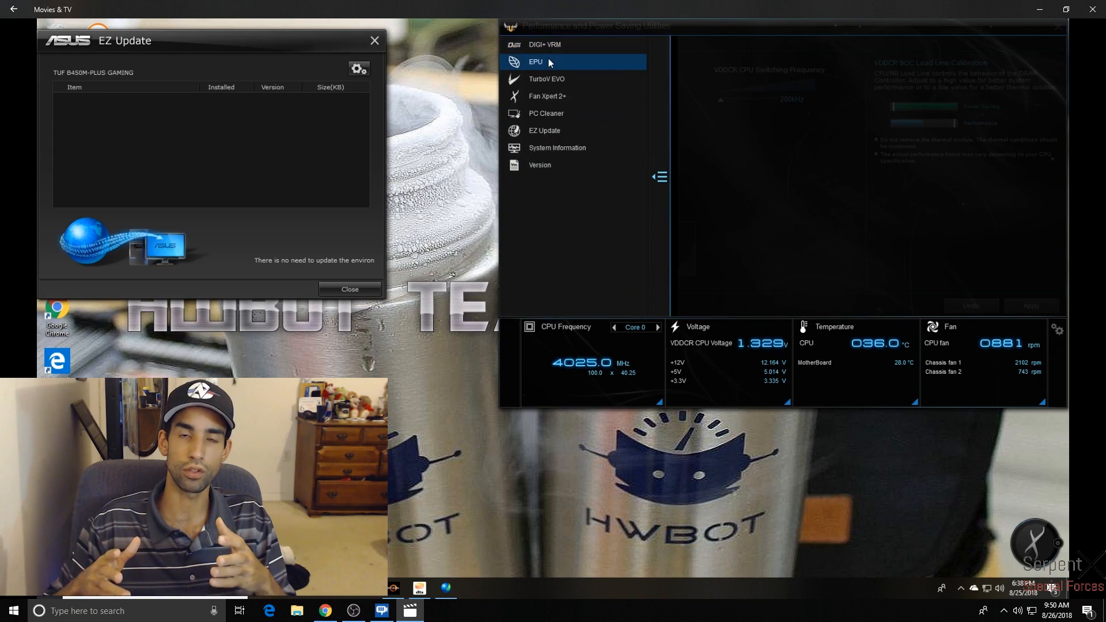
pyautogui.click(659, 176)
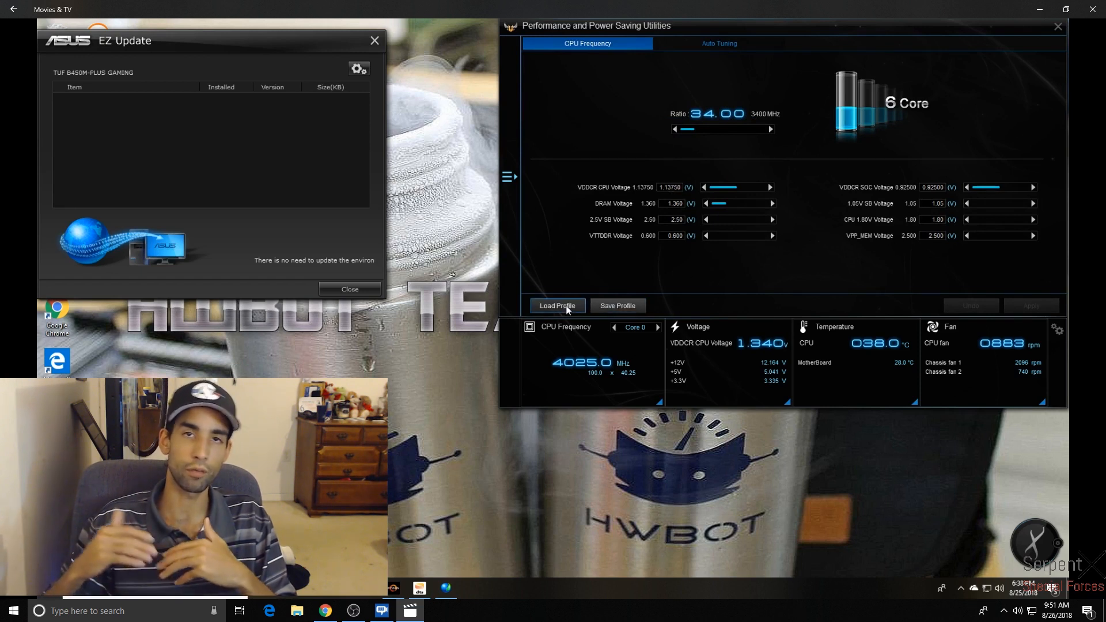
# Browse the 3.85 Auto, 4.02 Stable and 4.2 Ghz Manual profiles in Load Profile, then cancel
pyautogui.click(558, 307)
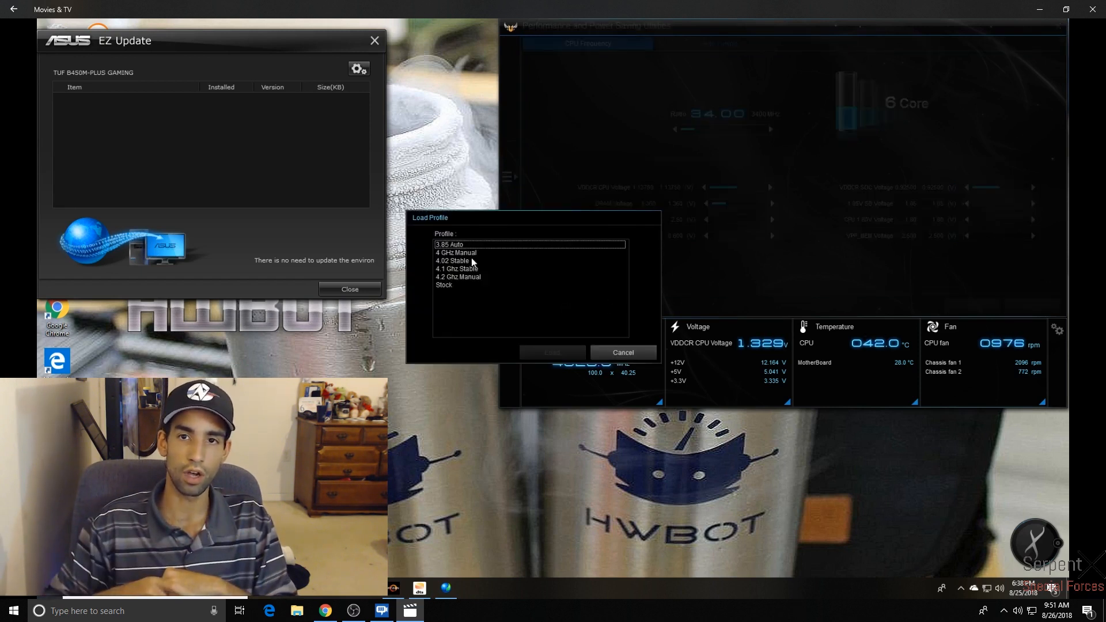
pyautogui.click(448, 244)
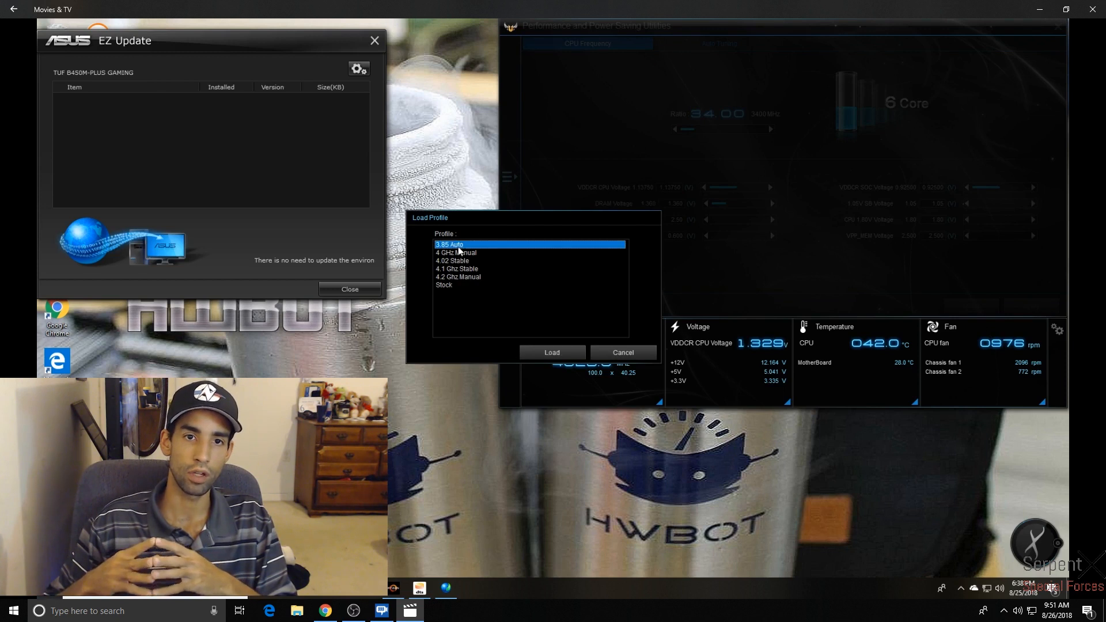
pyautogui.click(452, 260)
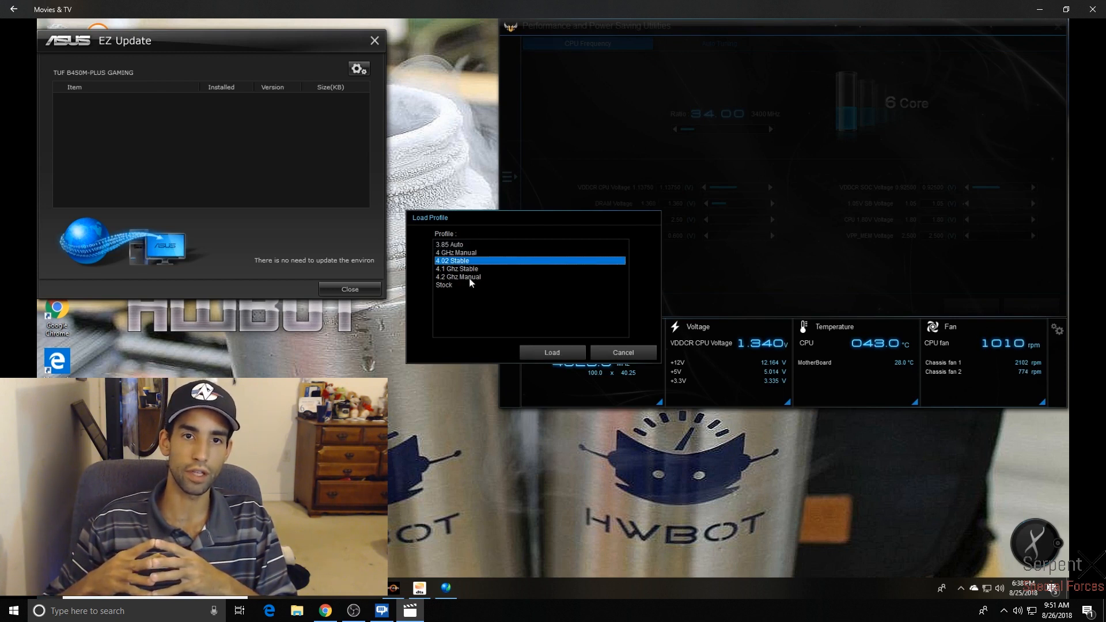
pyautogui.click(458, 277)
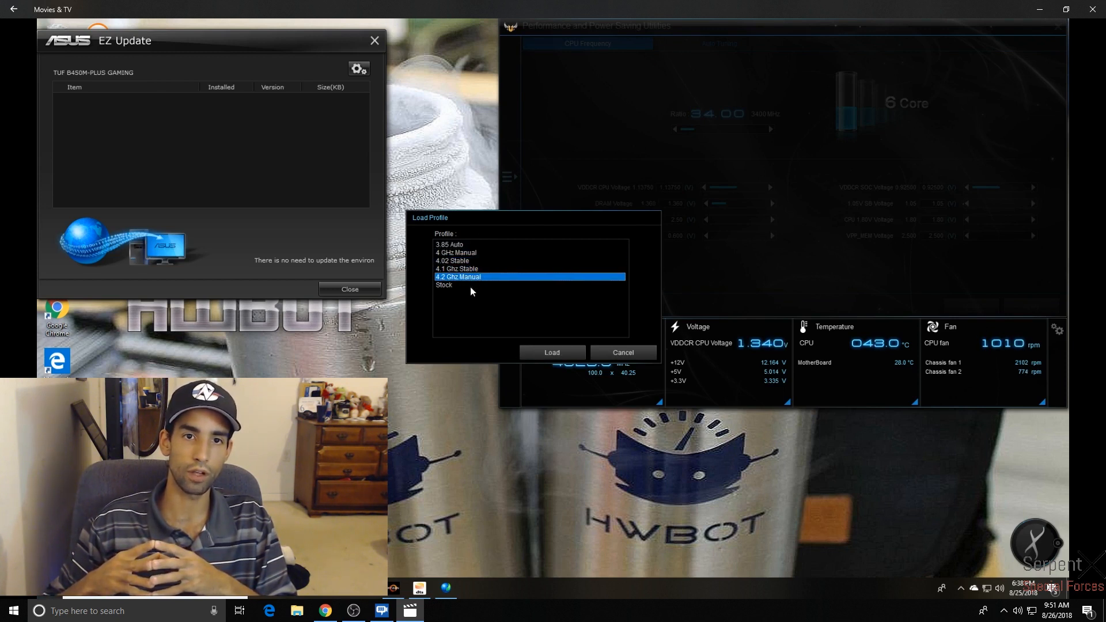
pyautogui.click(624, 352)
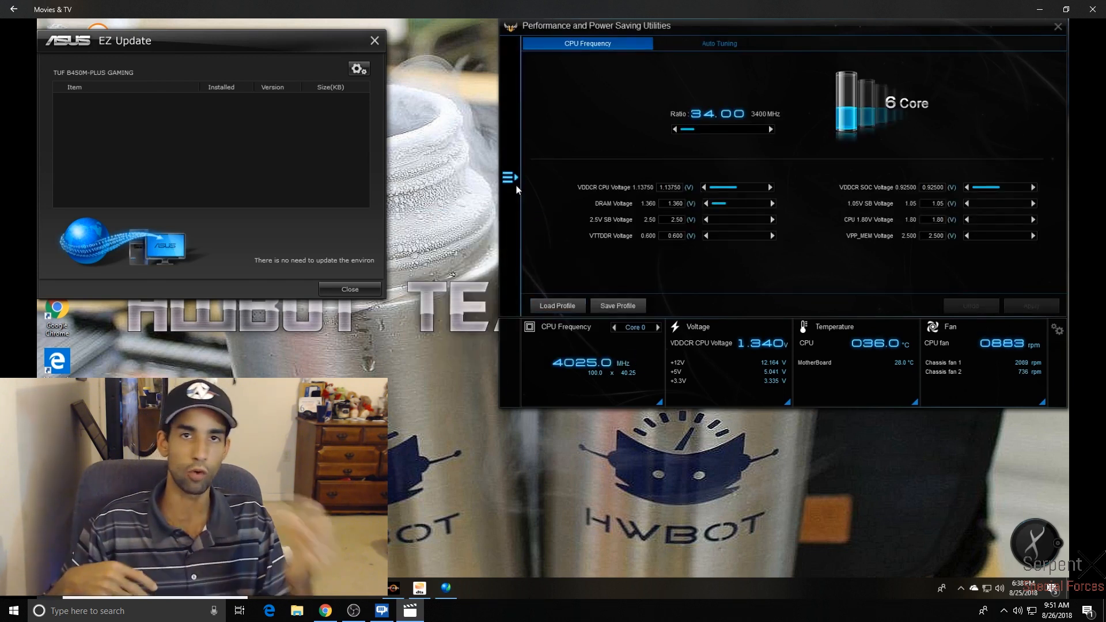
# View the Auto Tuning page, return to CPU Frequency and bring up the utilities menu
pyautogui.click(719, 44)
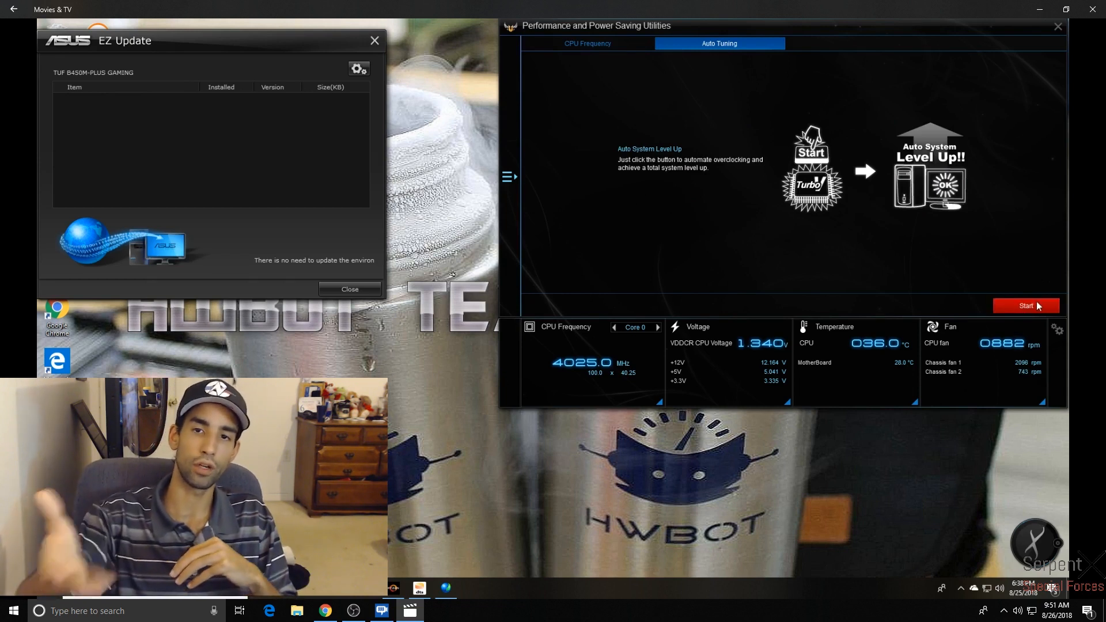
pyautogui.click(586, 44)
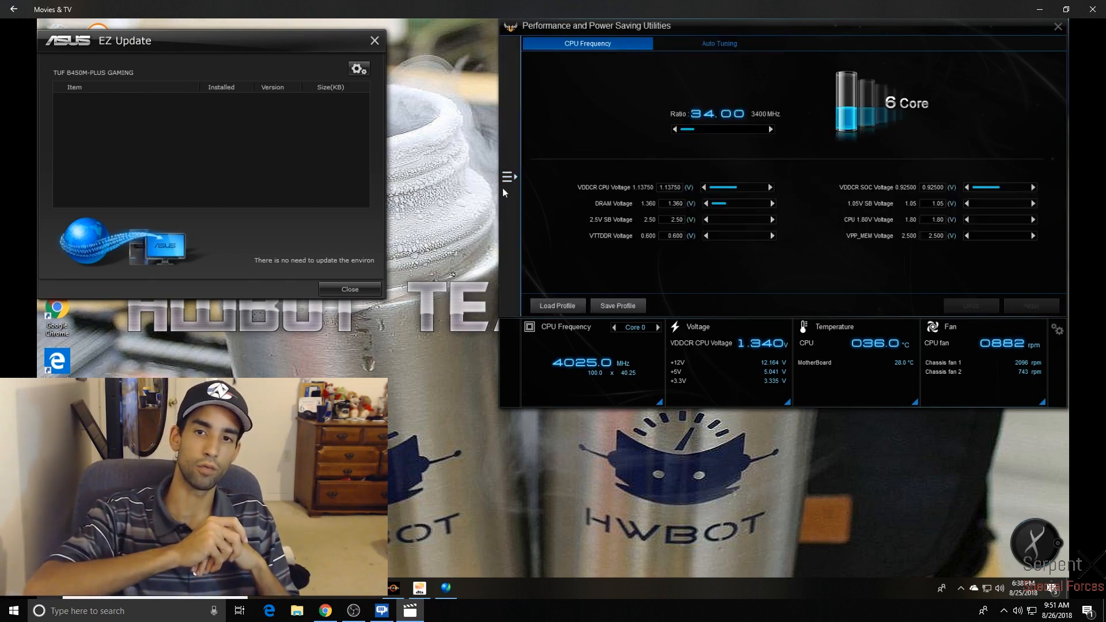
pyautogui.click(507, 177)
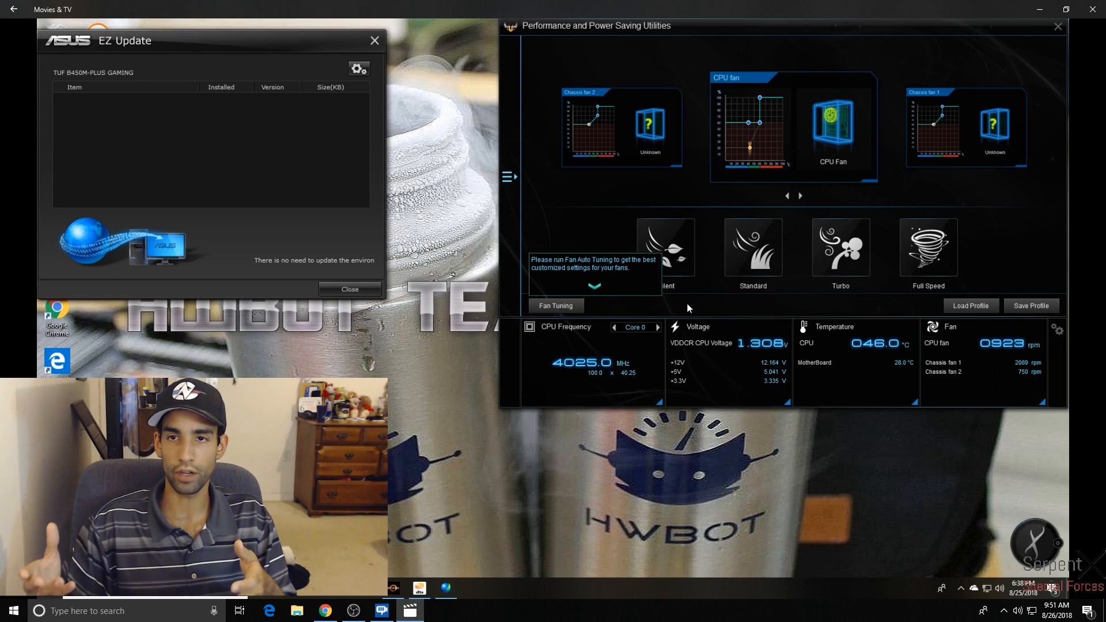
# Go from Fan Xpert 2+ to the EZ Update page showing BIOS version 0403
pyautogui.click(557, 305)
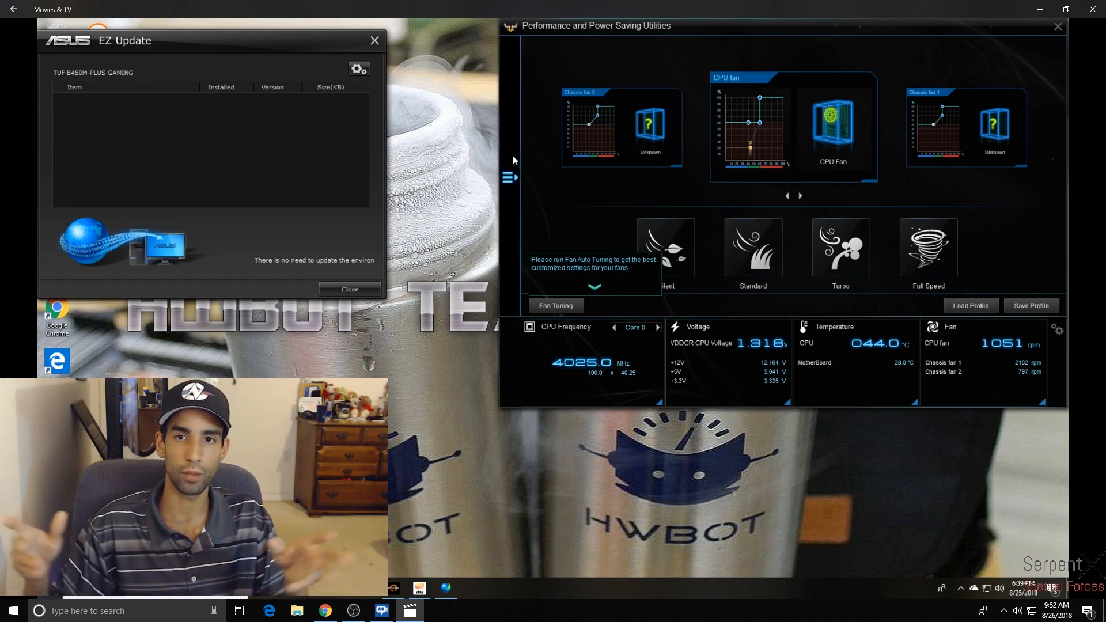
pyautogui.click(509, 176)
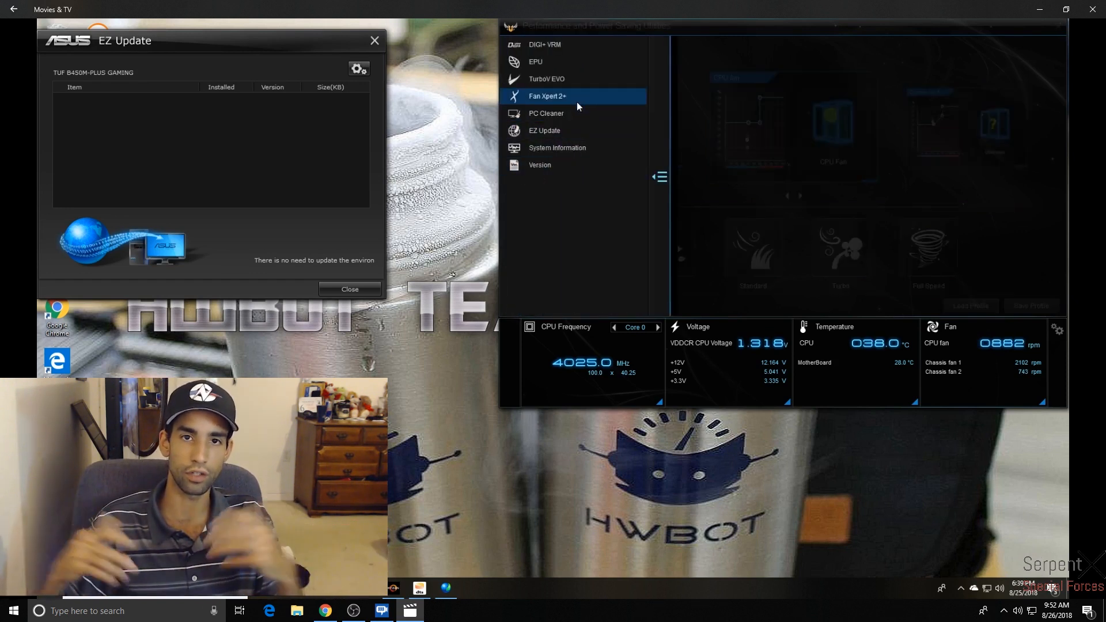
pyautogui.click(546, 113)
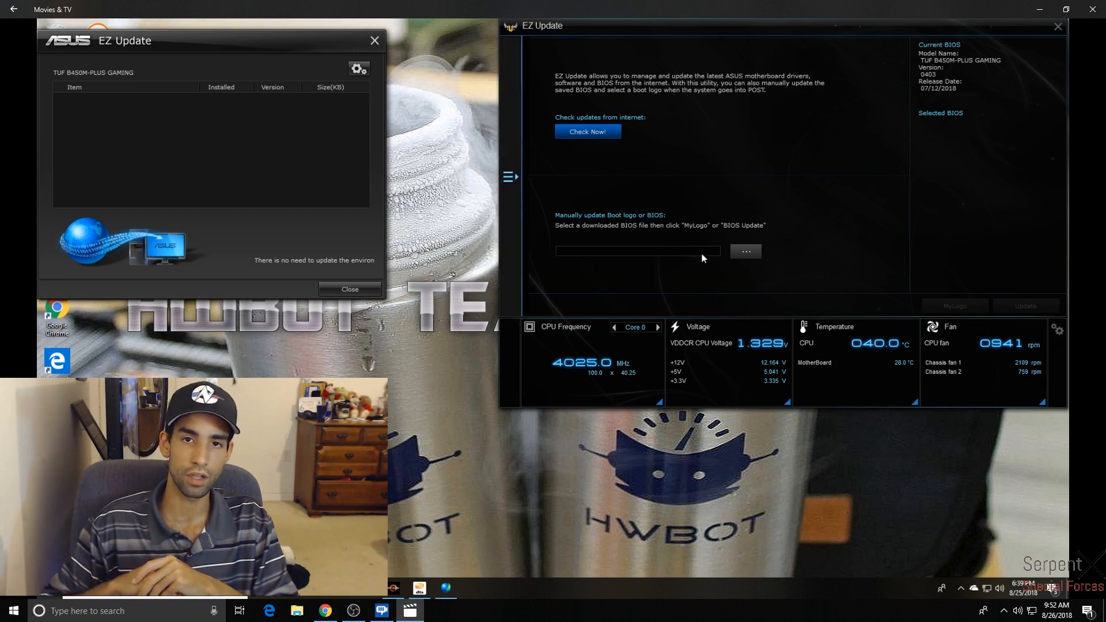
# View System Information's board, CPU and SPD memory pages (DDR4 4096 MB Team Group)
pyautogui.click(508, 177)
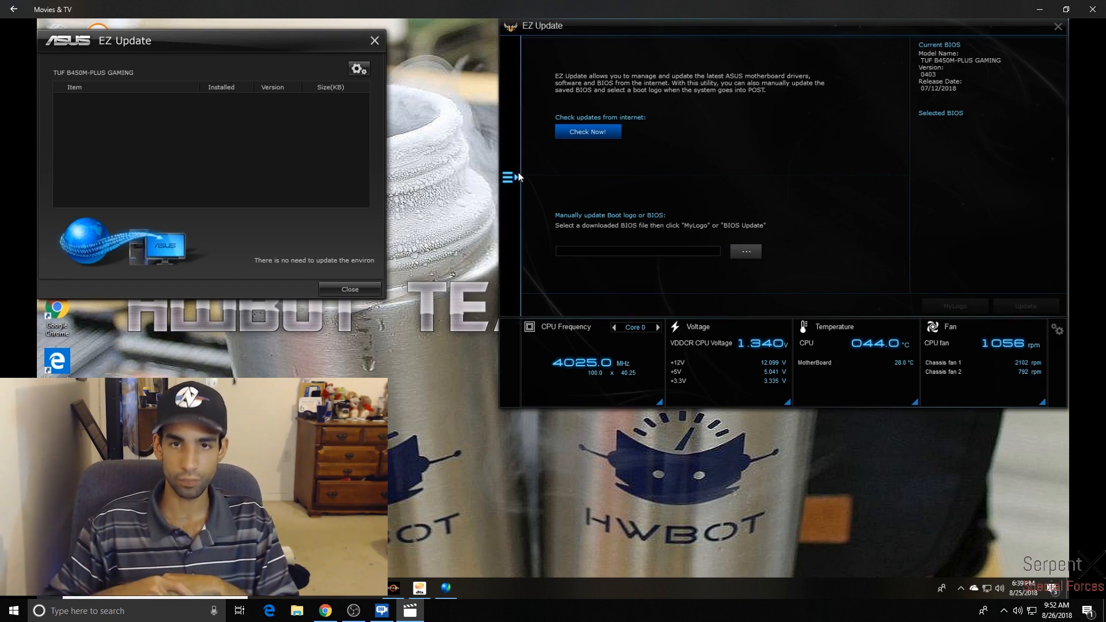
pyautogui.click(507, 176)
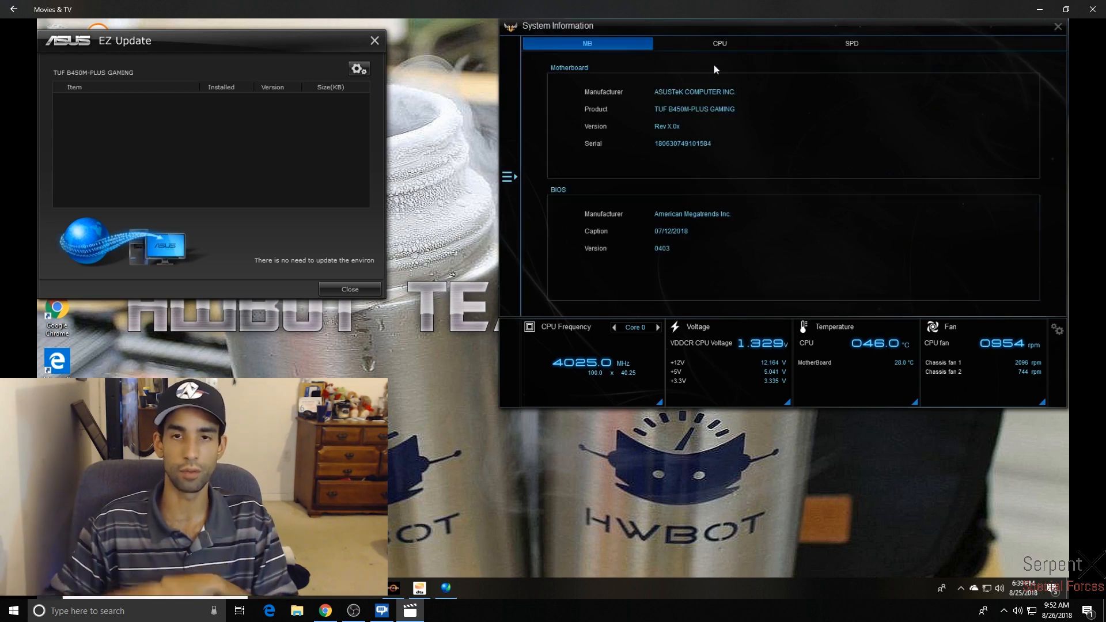
pyautogui.moveTo(762, 124)
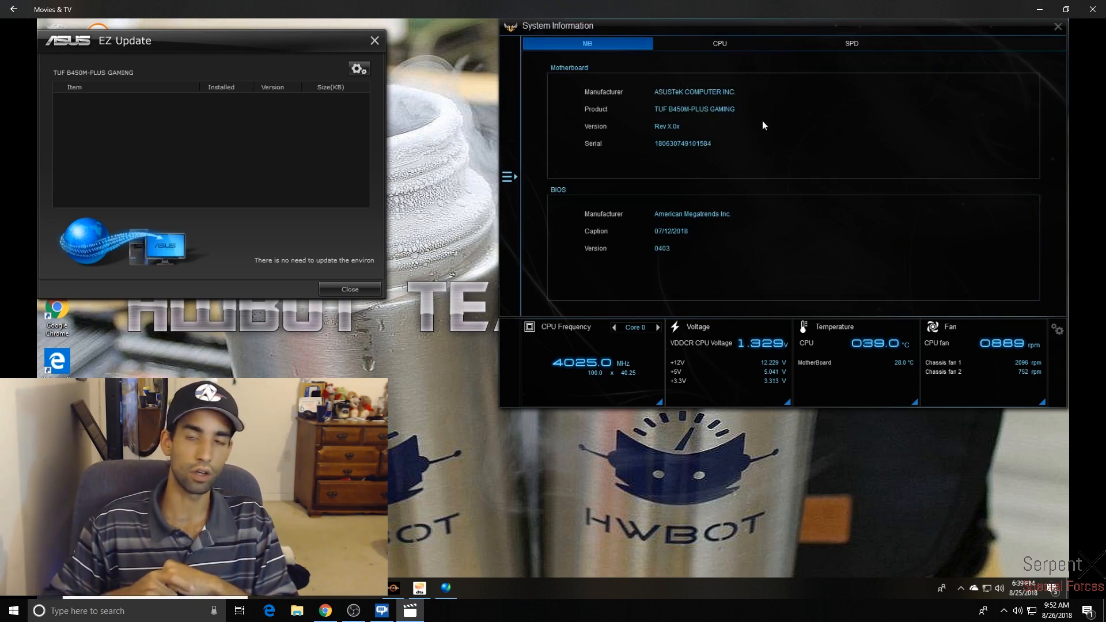
pyautogui.moveTo(658, 253)
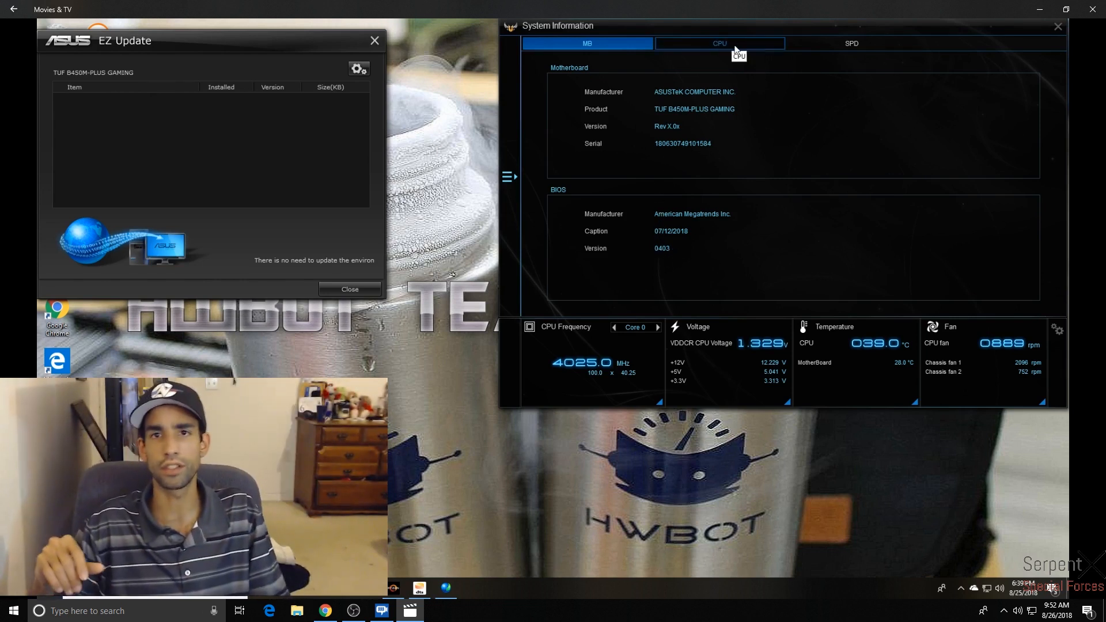
pyautogui.click(718, 44)
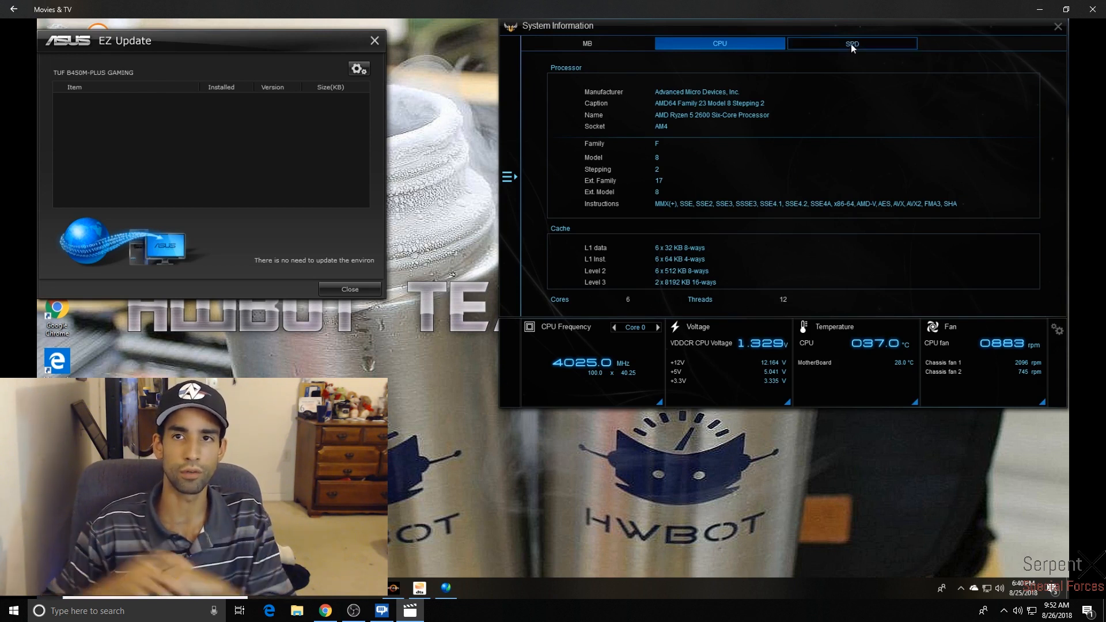
pyautogui.click(851, 44)
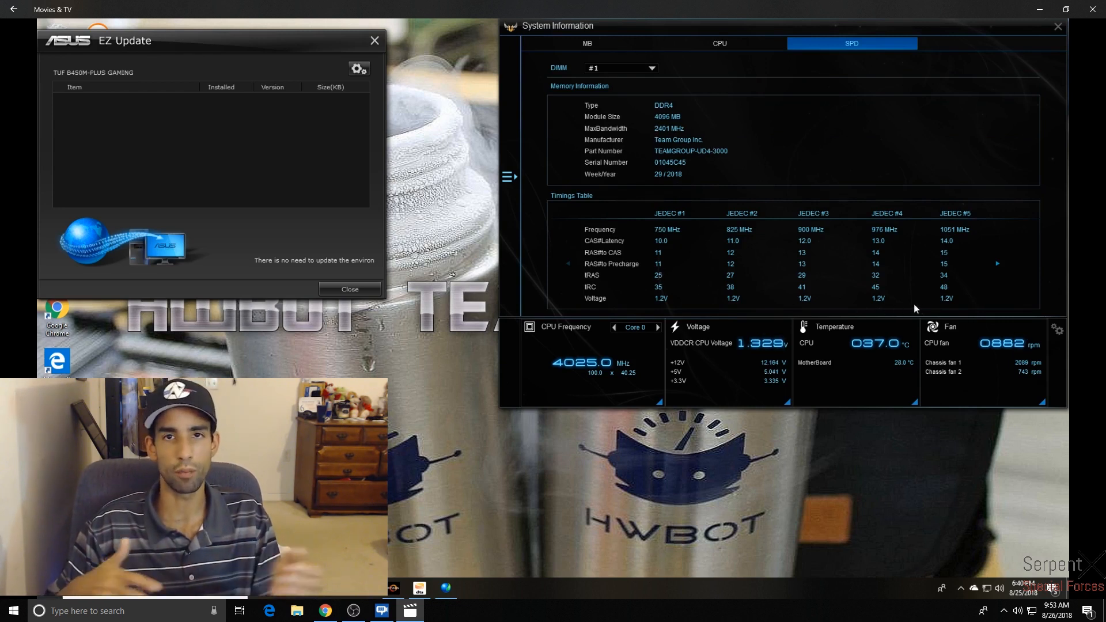
pyautogui.click(996, 263)
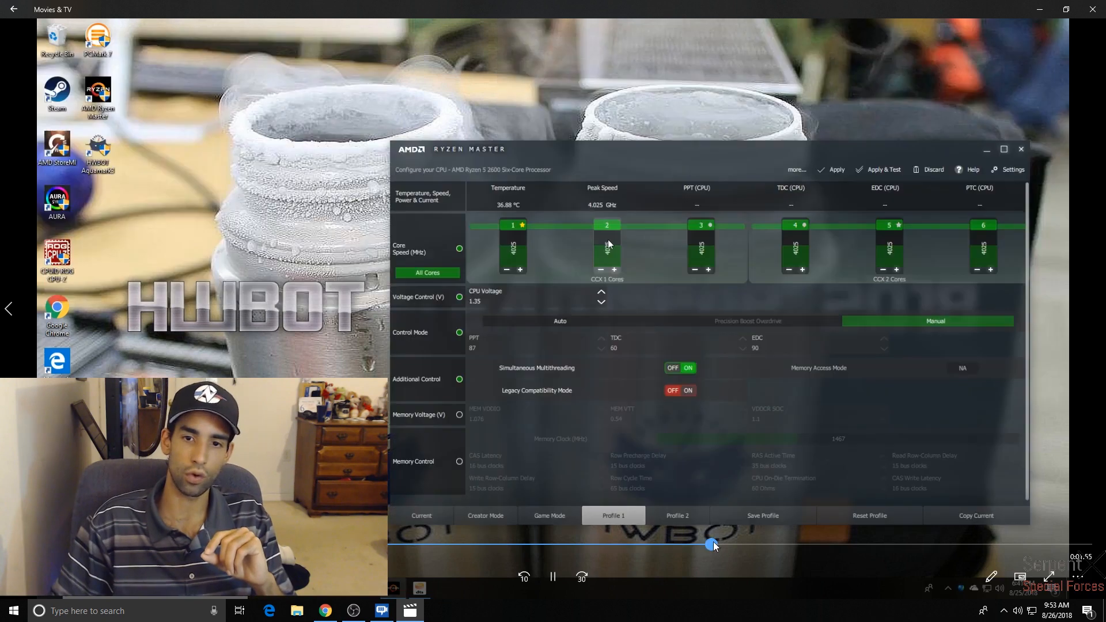
pyautogui.click(421, 515)
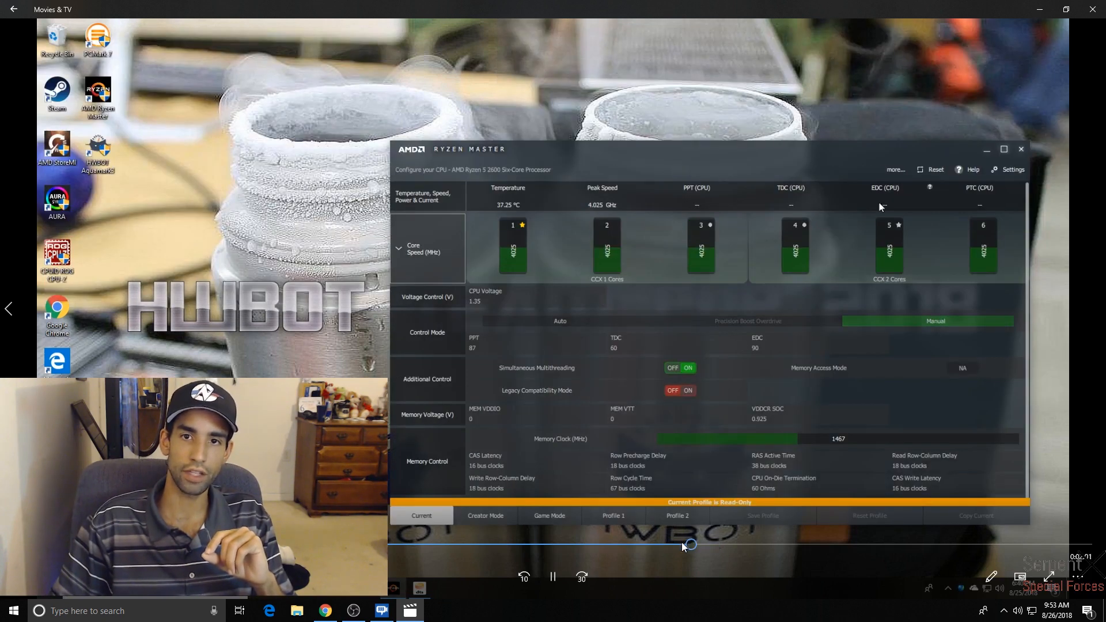
pyautogui.click(613, 515)
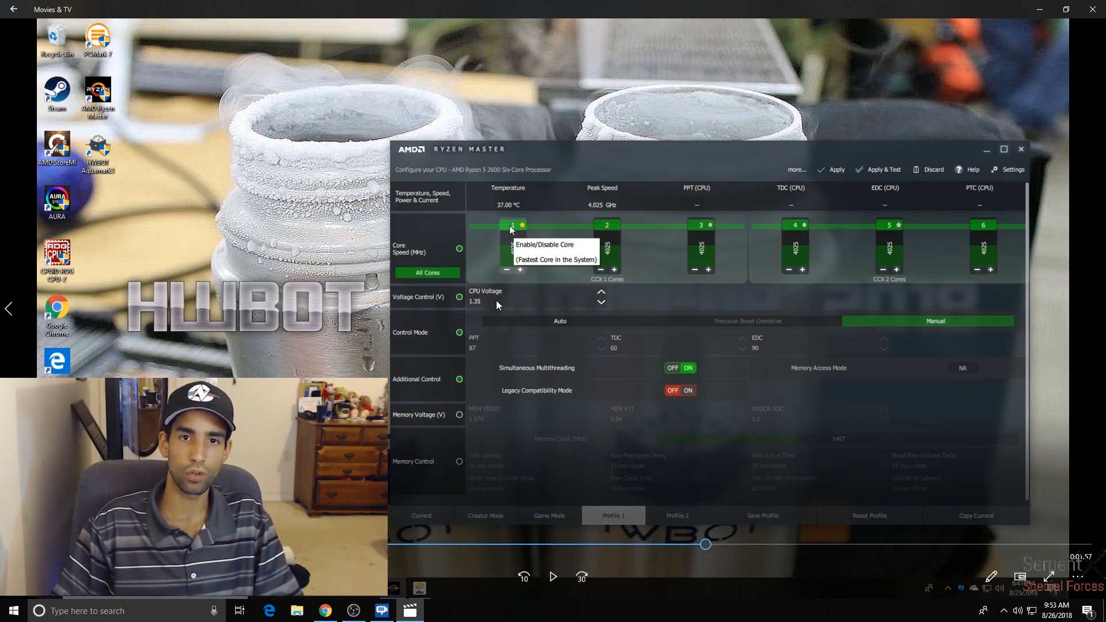
pyautogui.moveTo(616, 290)
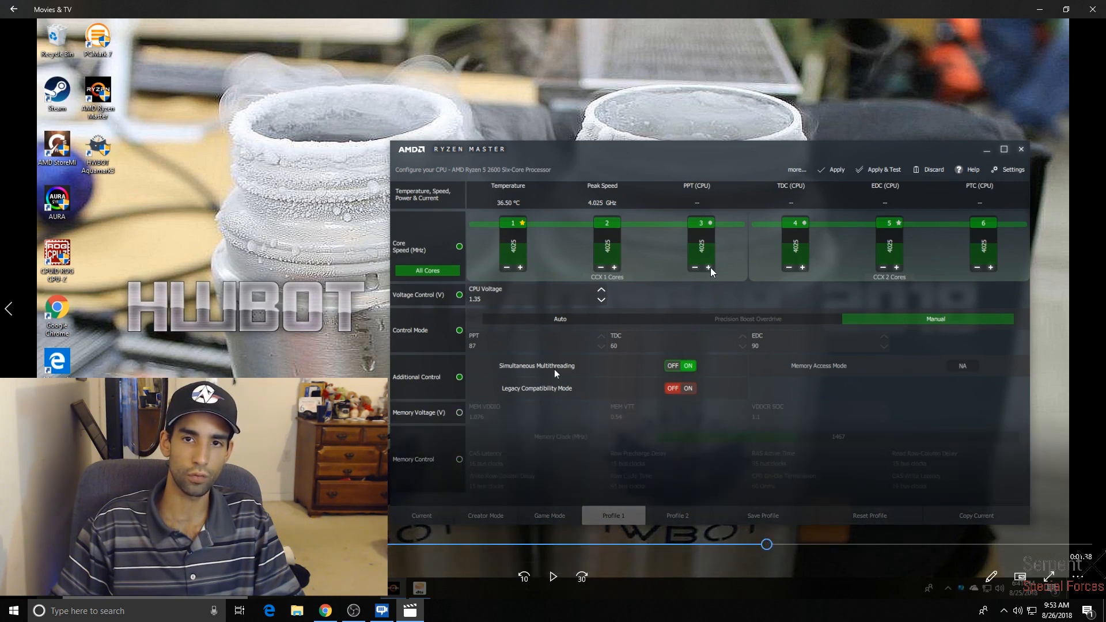
pyautogui.moveTo(949, 256)
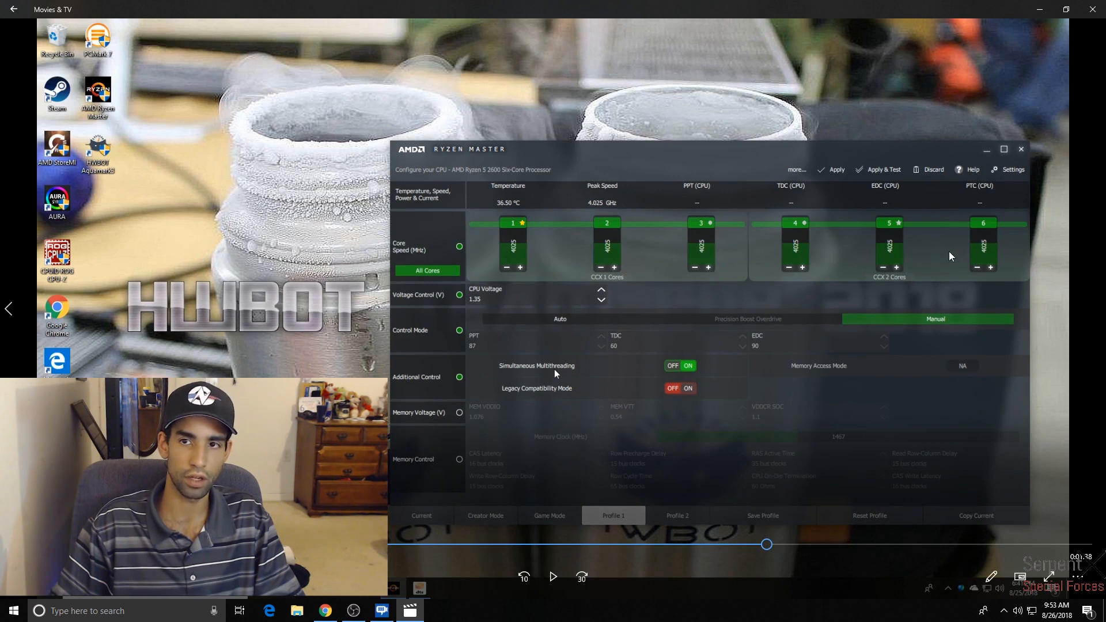
pyautogui.moveTo(617, 512)
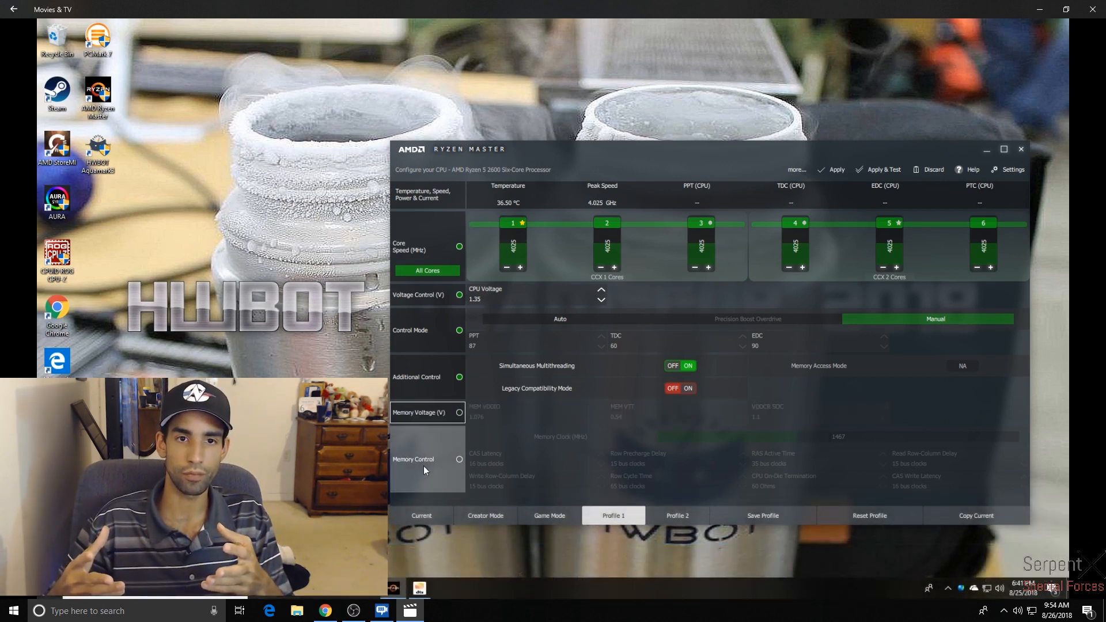
# Enable Memory Control in Ryzen Master and nudge the Memory Clock slider from 1467
pyautogui.click(427, 458)
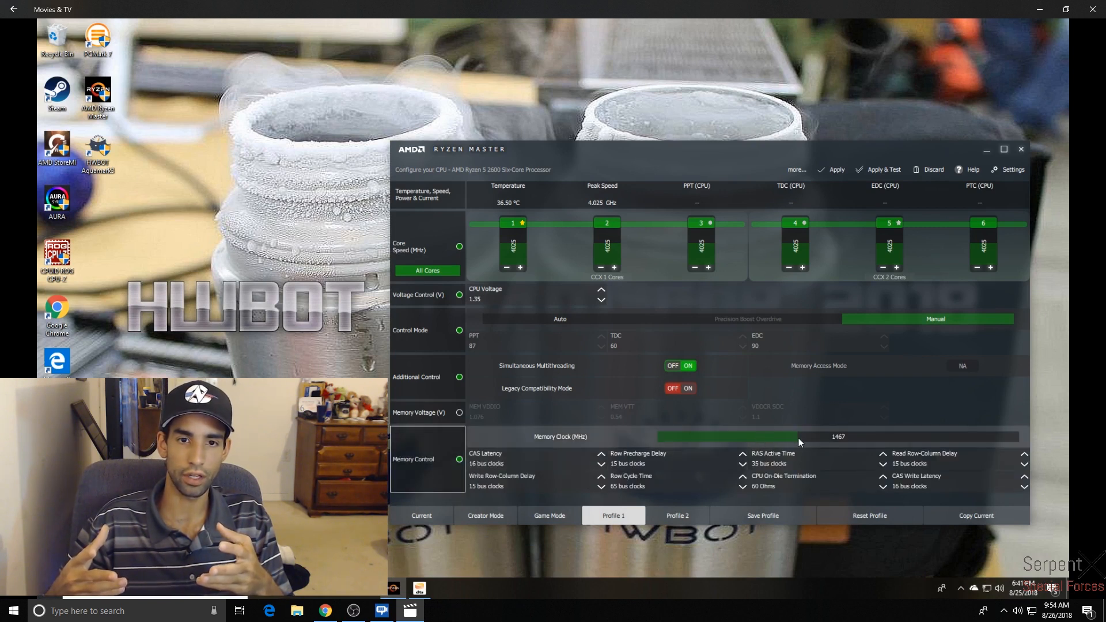
pyautogui.moveTo(798, 435); pyautogui.dragTo(822, 440)
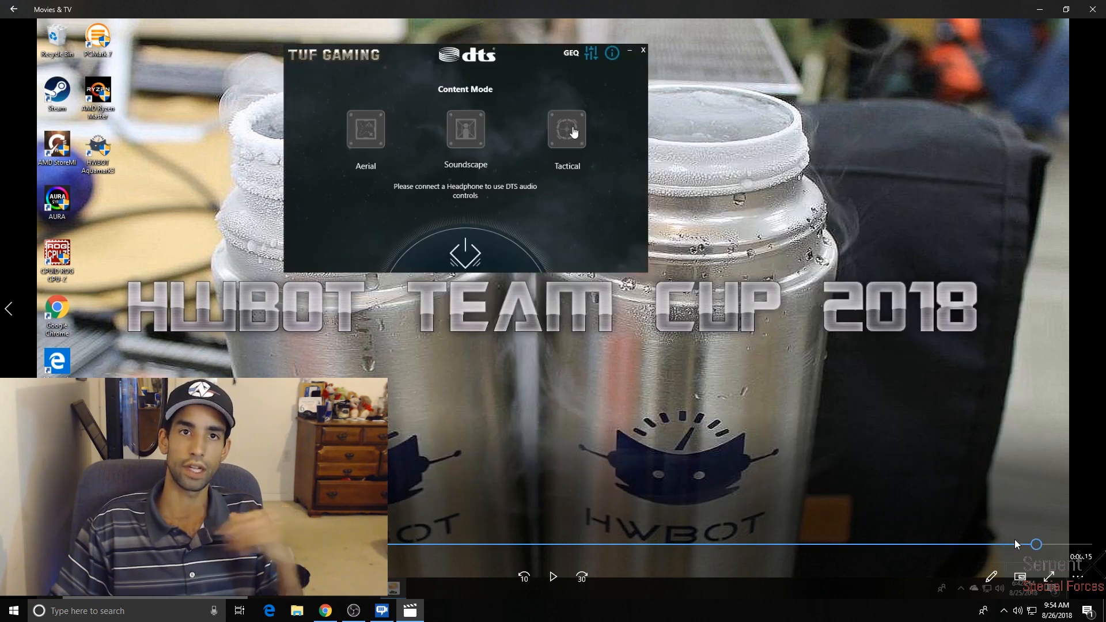
pyautogui.moveTo(622, 57)
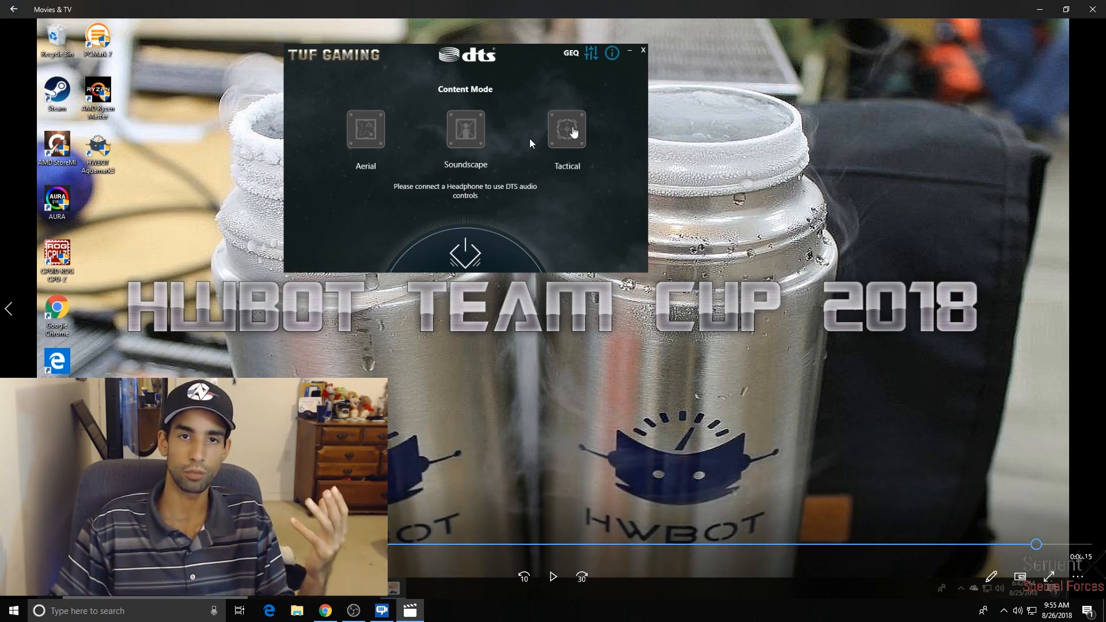
pyautogui.moveTo(572, 134)
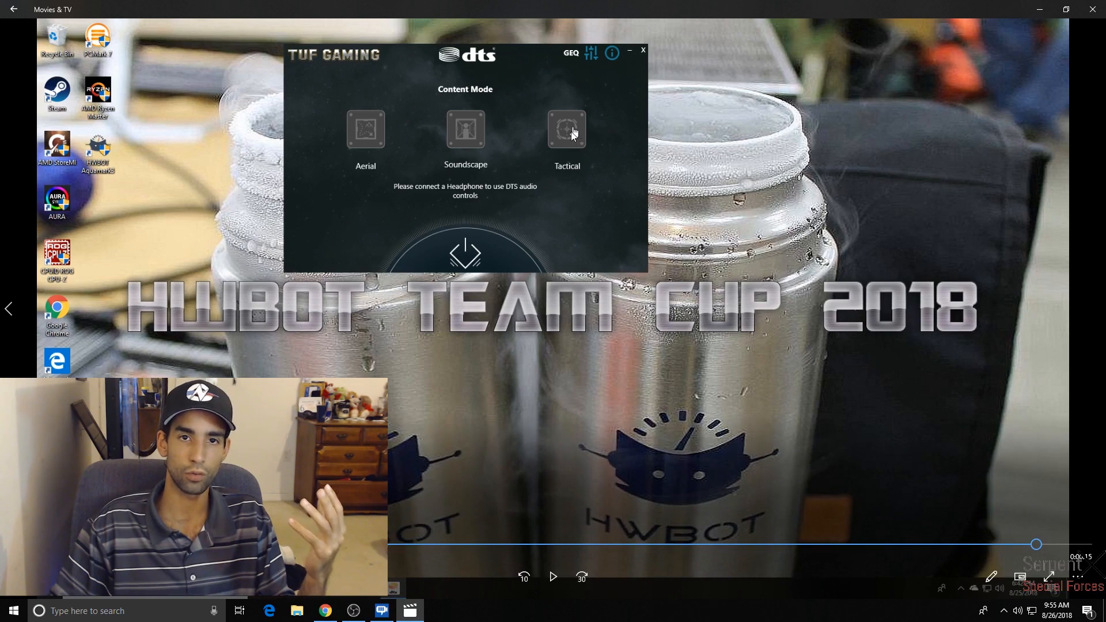
pyautogui.moveTo(471, 133)
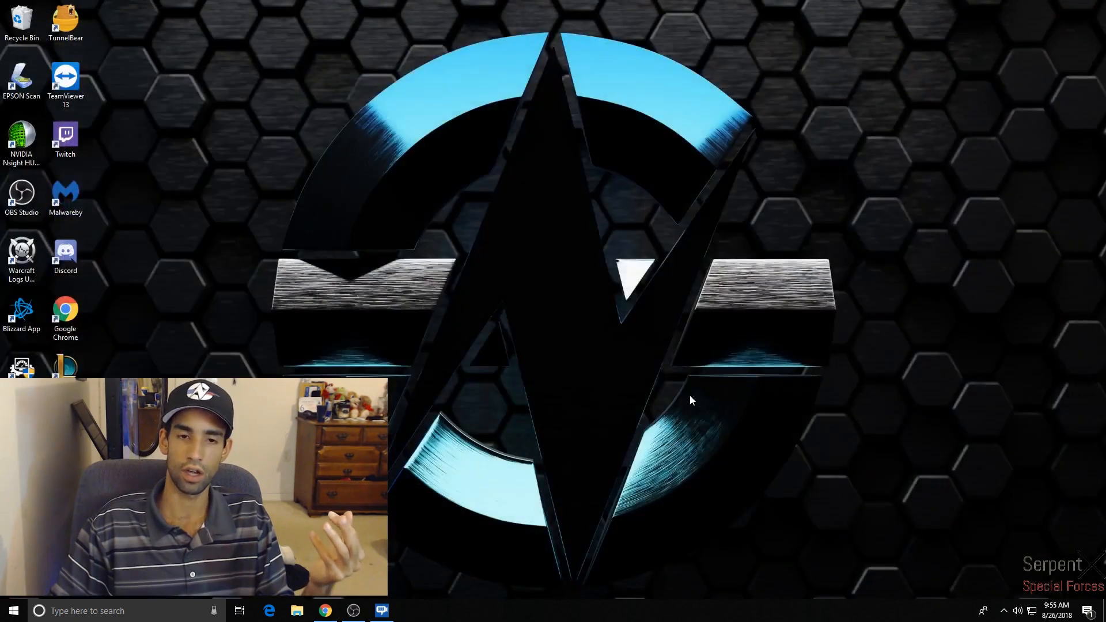
# View the Actually Hardcore Overclocking channel and Buildzoid video, then return to the ASUS tab
pyautogui.click(324, 611)
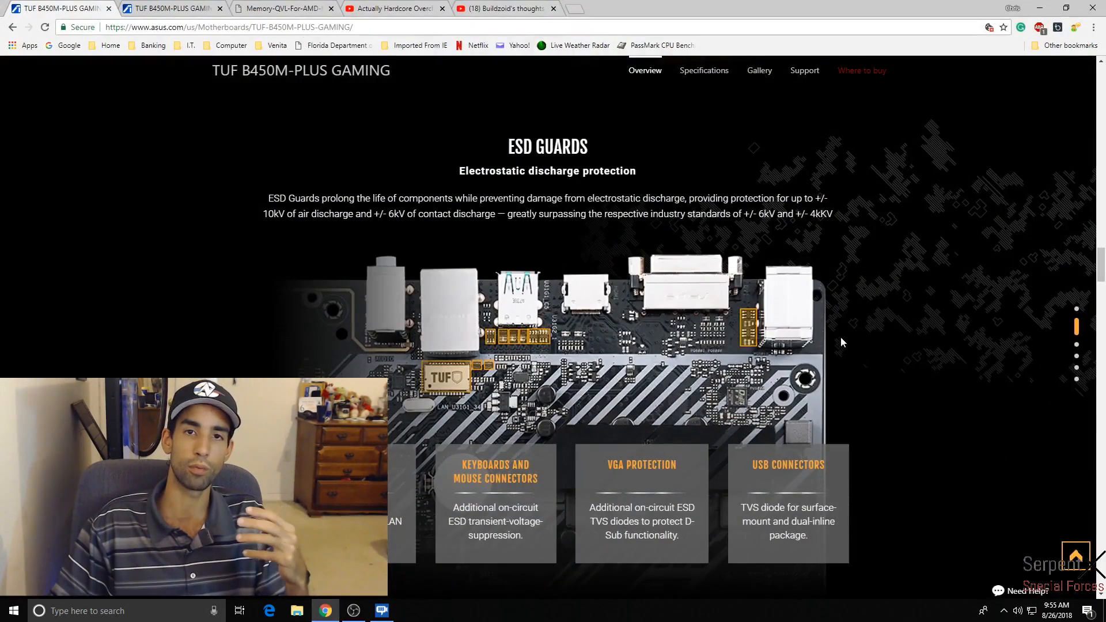
pyautogui.scroll(-3)
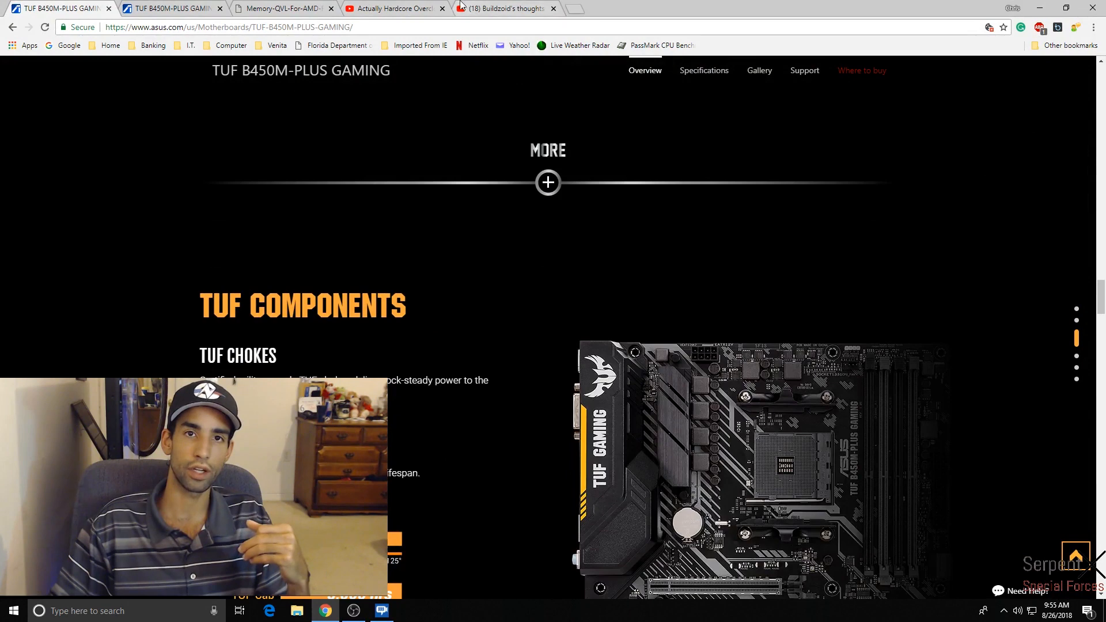
pyautogui.click(401, 9)
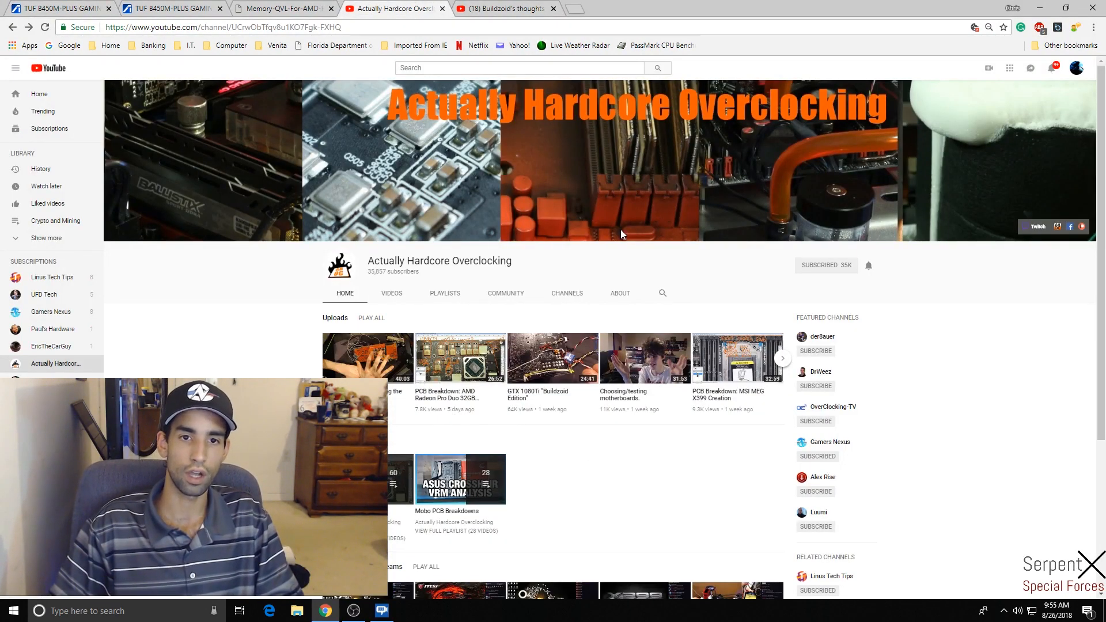
pyautogui.moveTo(608, 347)
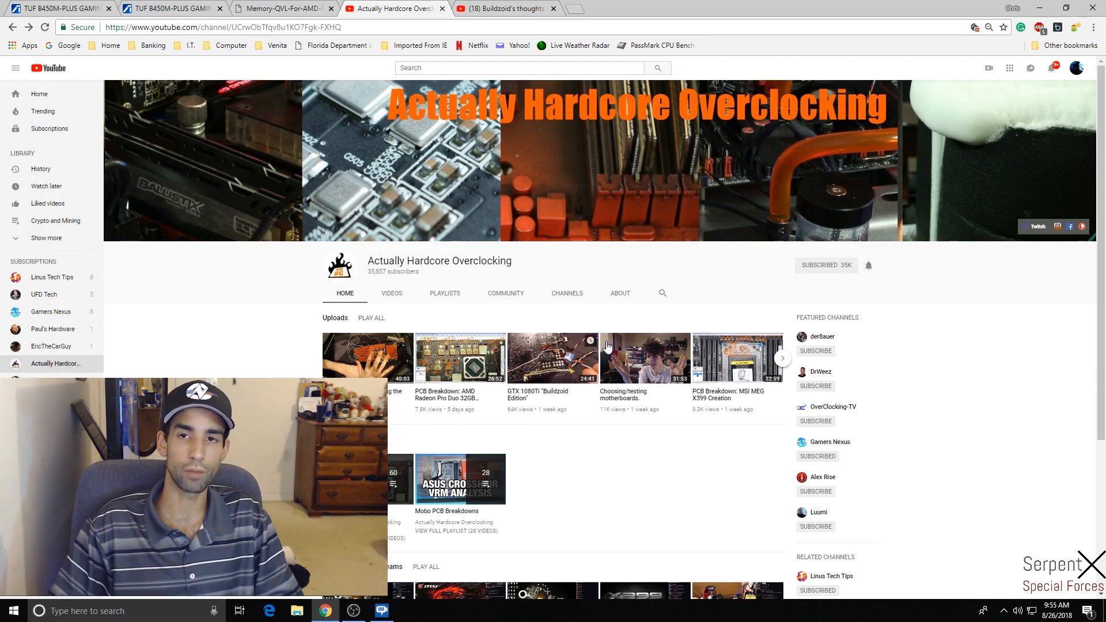
pyautogui.moveTo(609, 334)
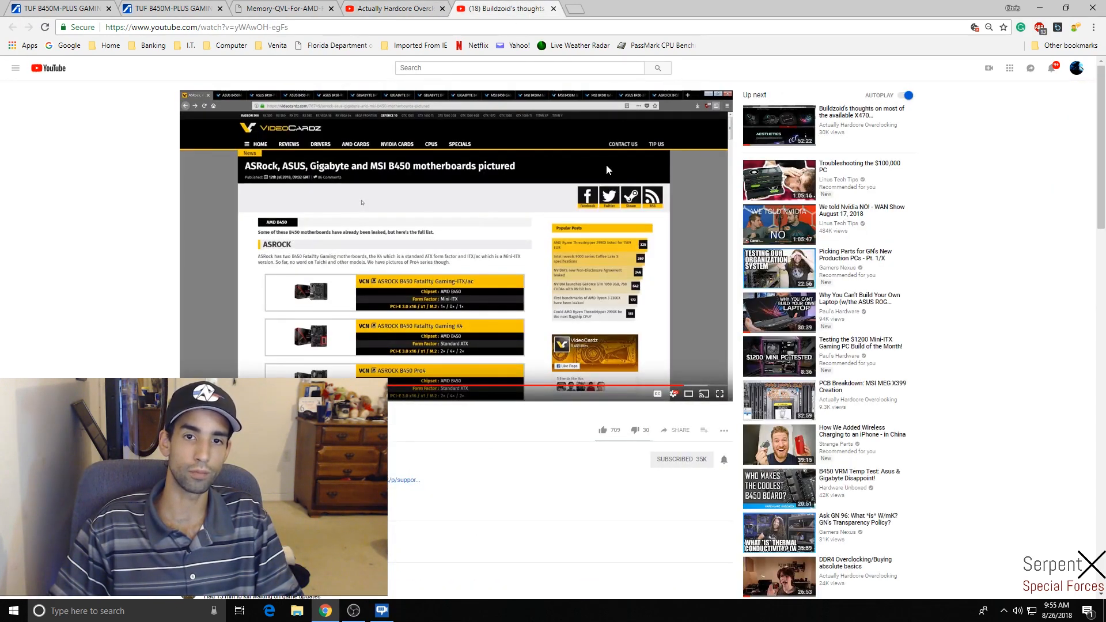
pyautogui.moveTo(841, 262)
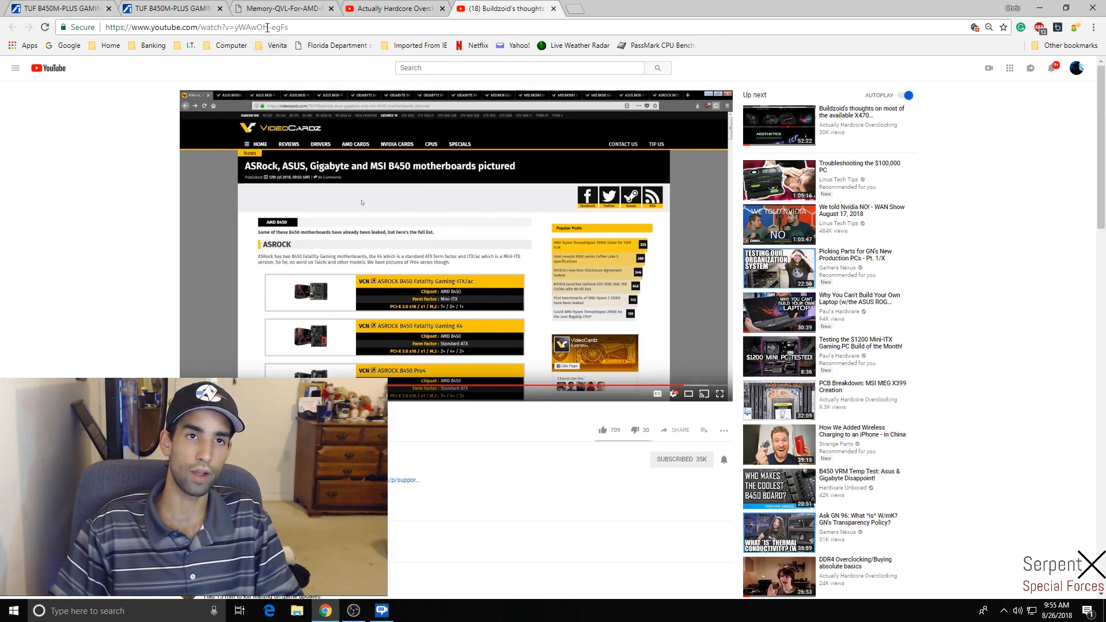
pyautogui.click(202, 28)
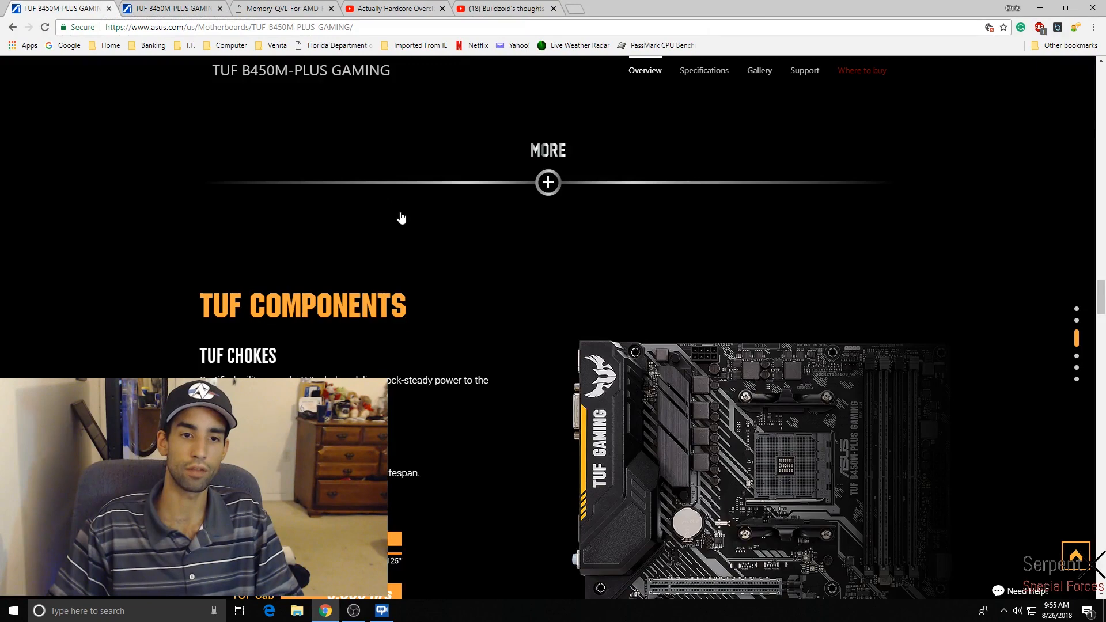
# Scroll past TUF Components and LANGuard to the Performance Level Up section
pyautogui.scroll(-3)
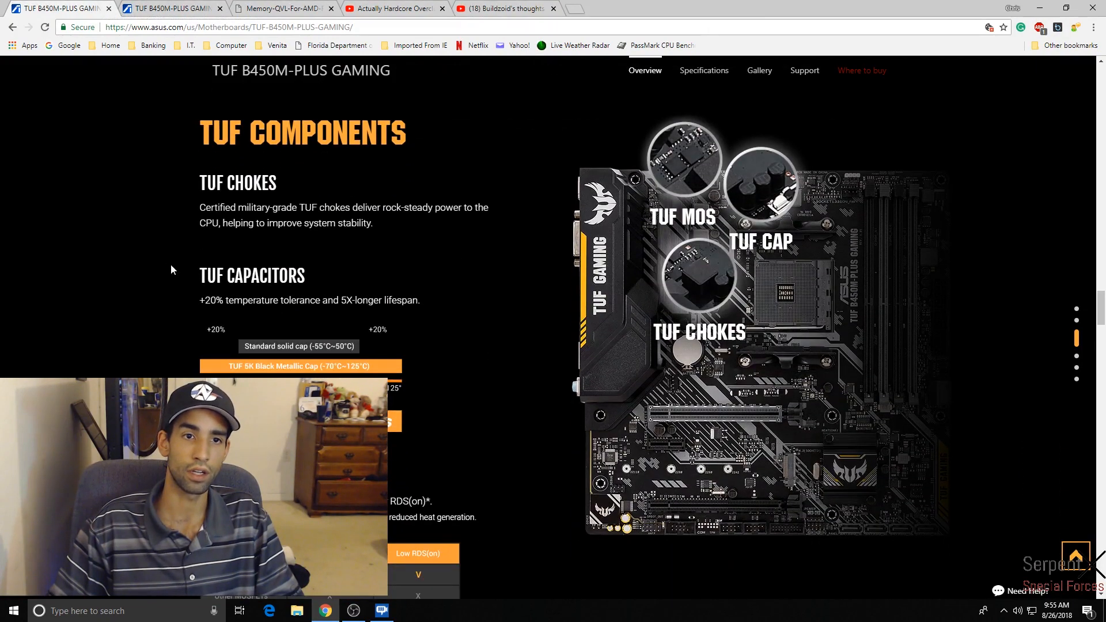
pyautogui.scroll(-3)
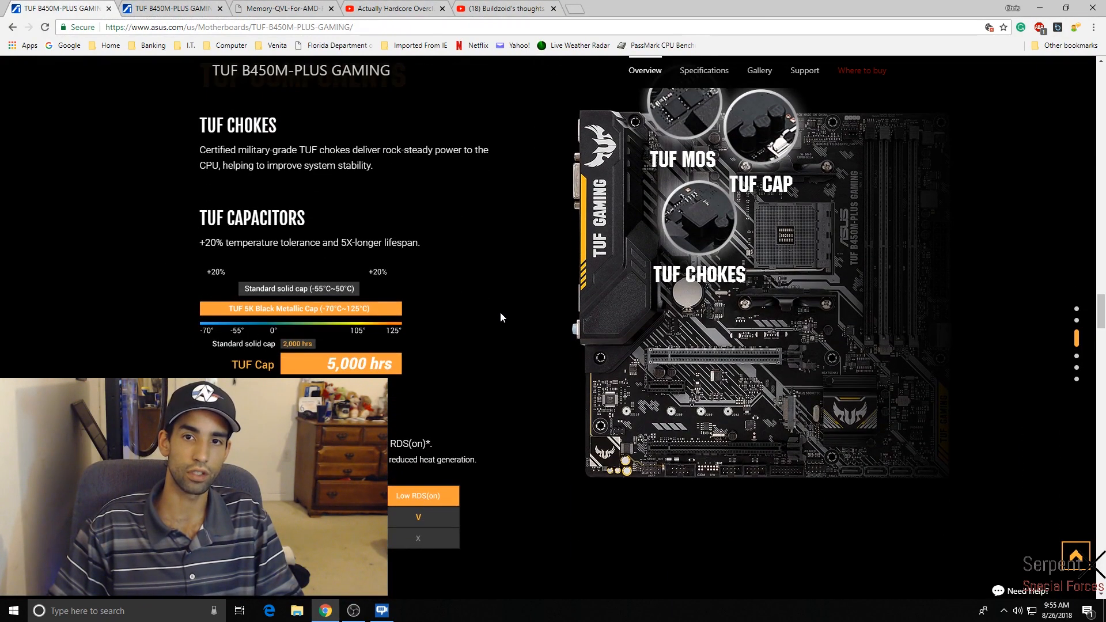
pyautogui.moveTo(433, 297)
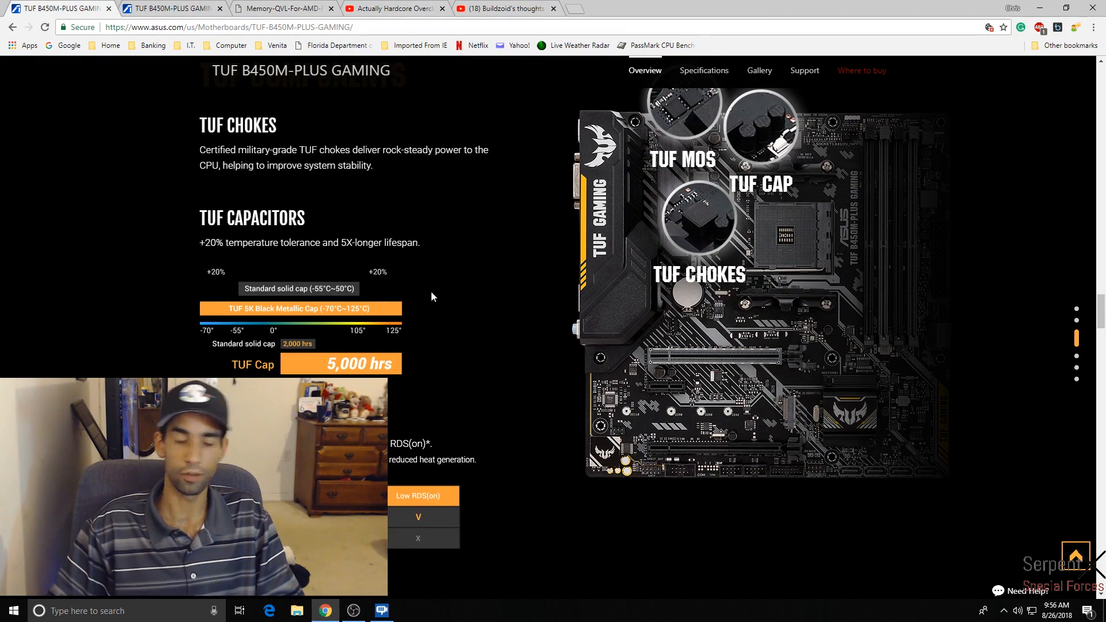
pyautogui.moveTo(470, 295)
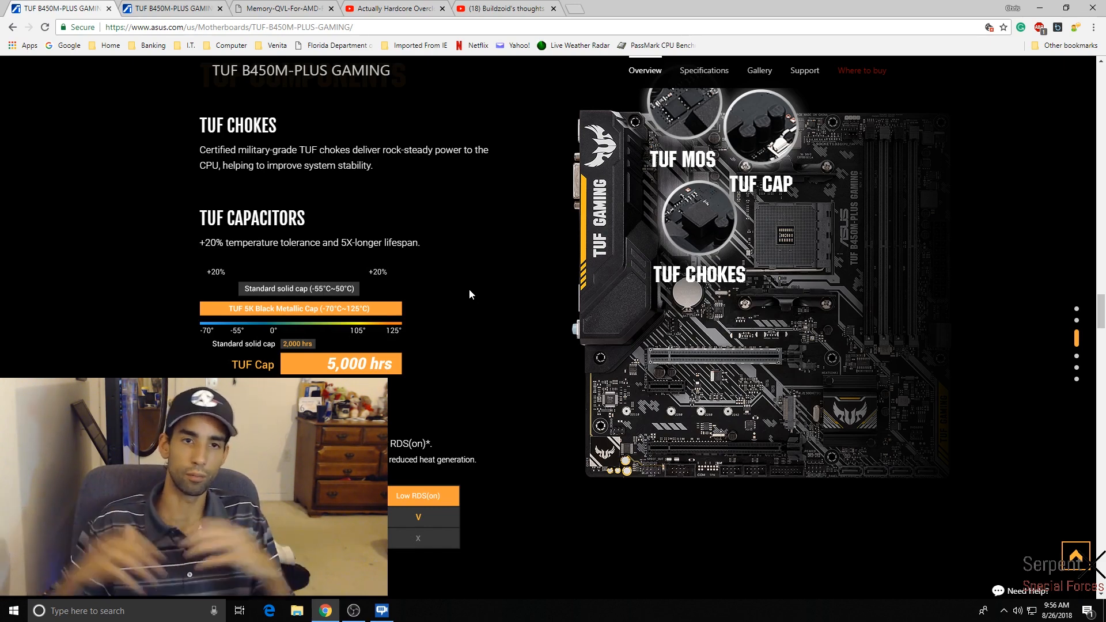
pyautogui.moveTo(545, 350)
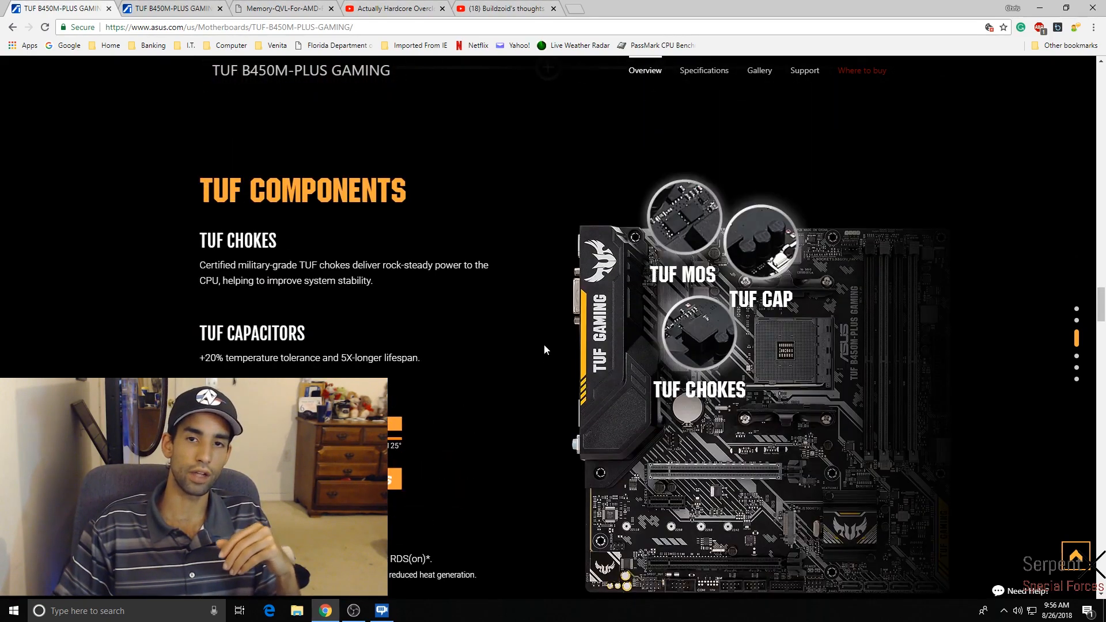
pyautogui.scroll(-3)
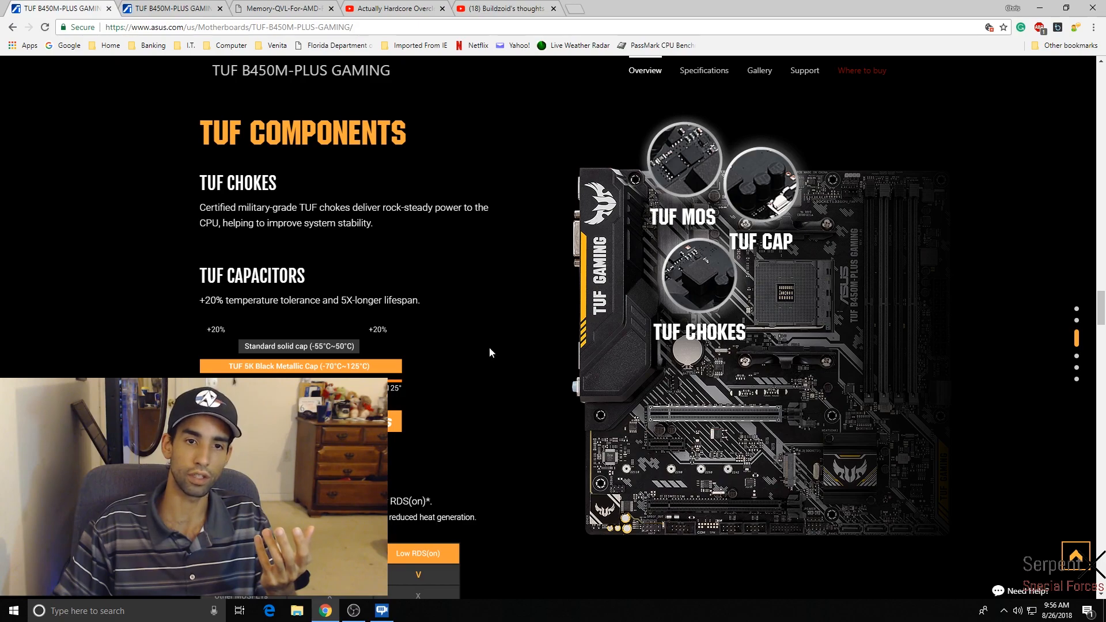
pyautogui.scroll(-3)
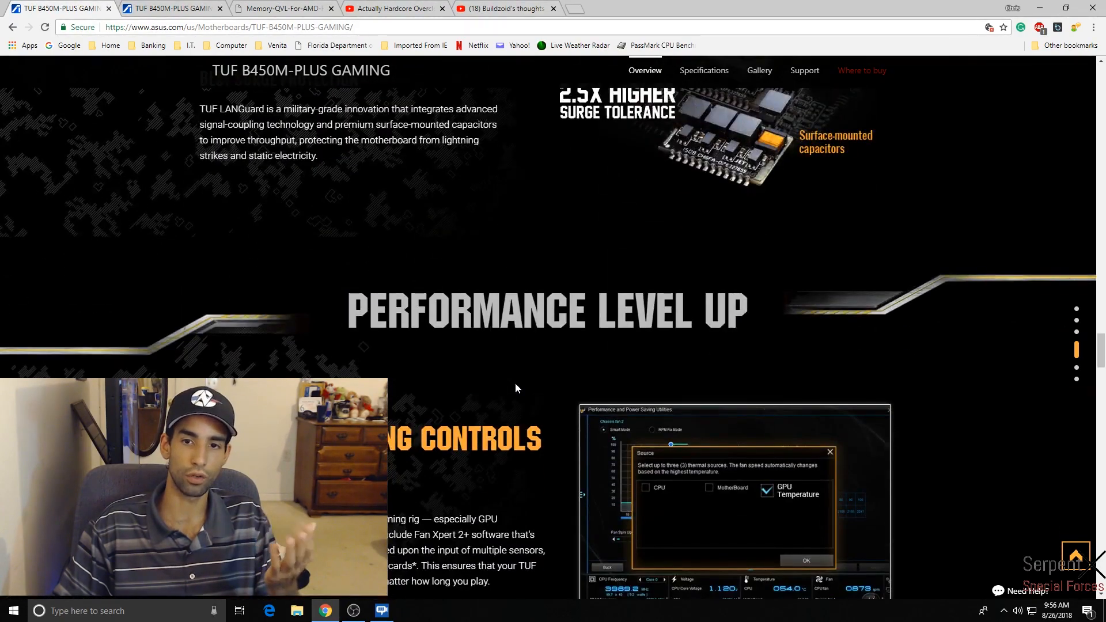
# Scroll the overview down past DDR4 Support, Aura Sync and M.2 speeds to AMD StoreMI
pyautogui.scroll(-3)
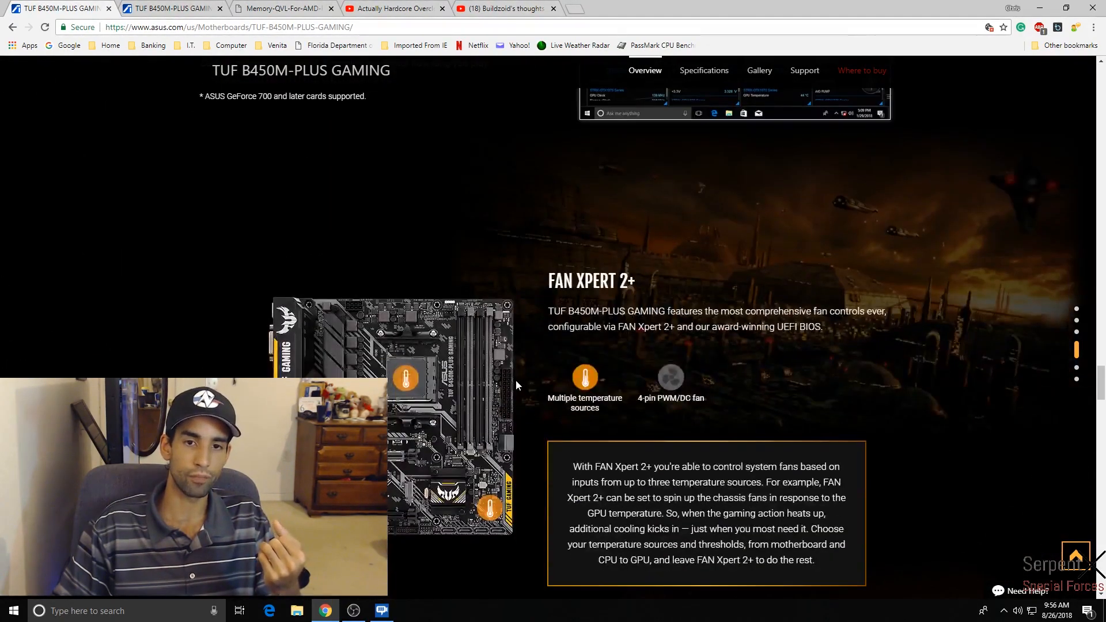
pyautogui.scroll(-3)
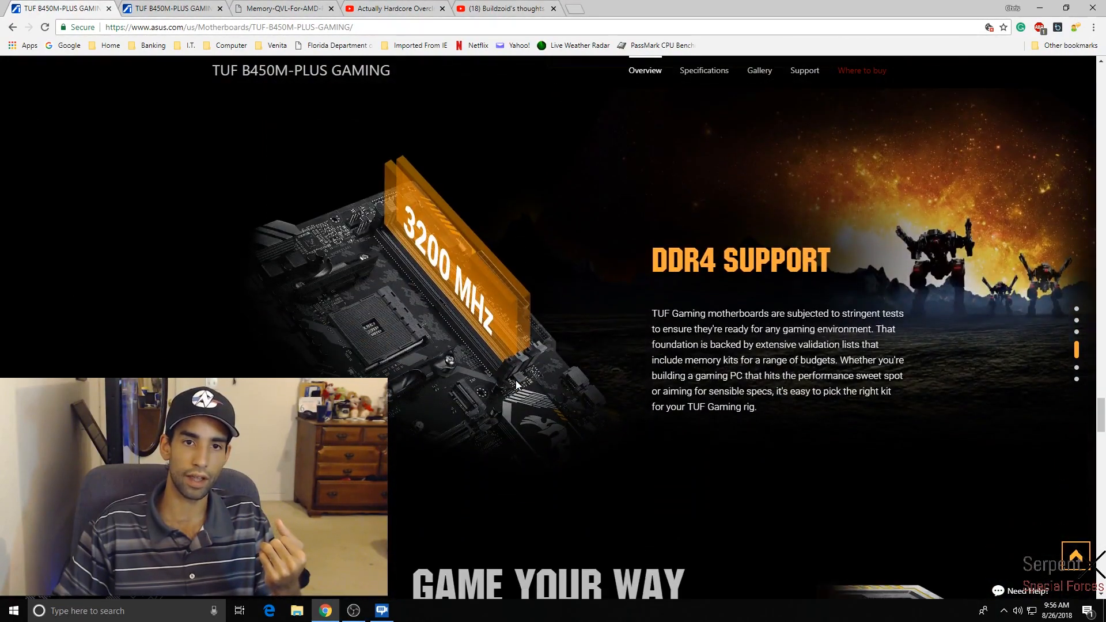
pyautogui.scroll(3)
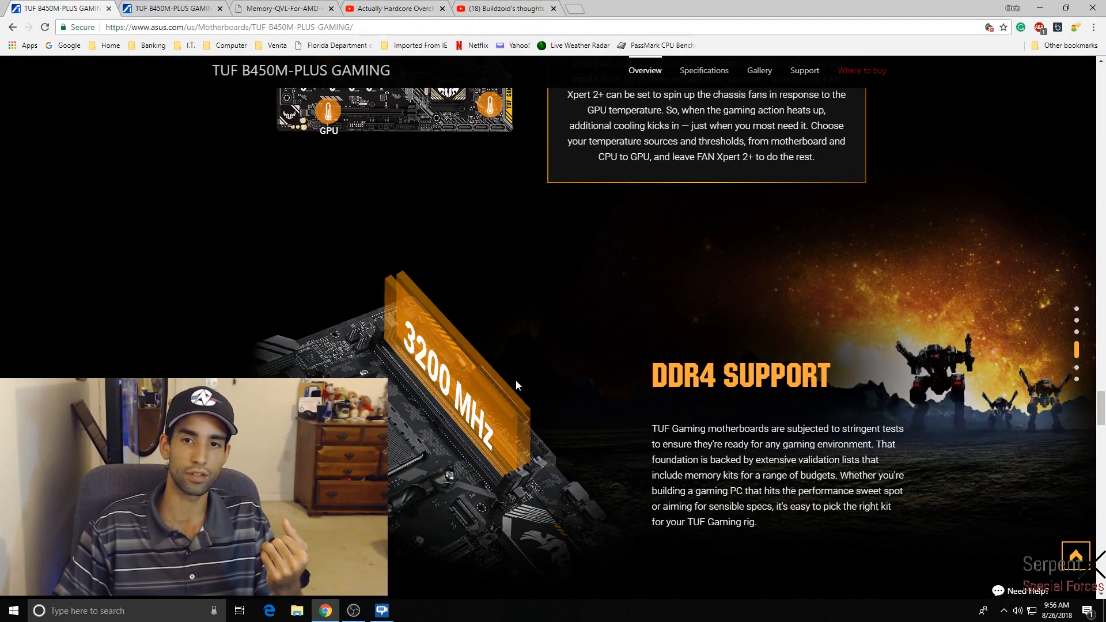
pyautogui.scroll(-3)
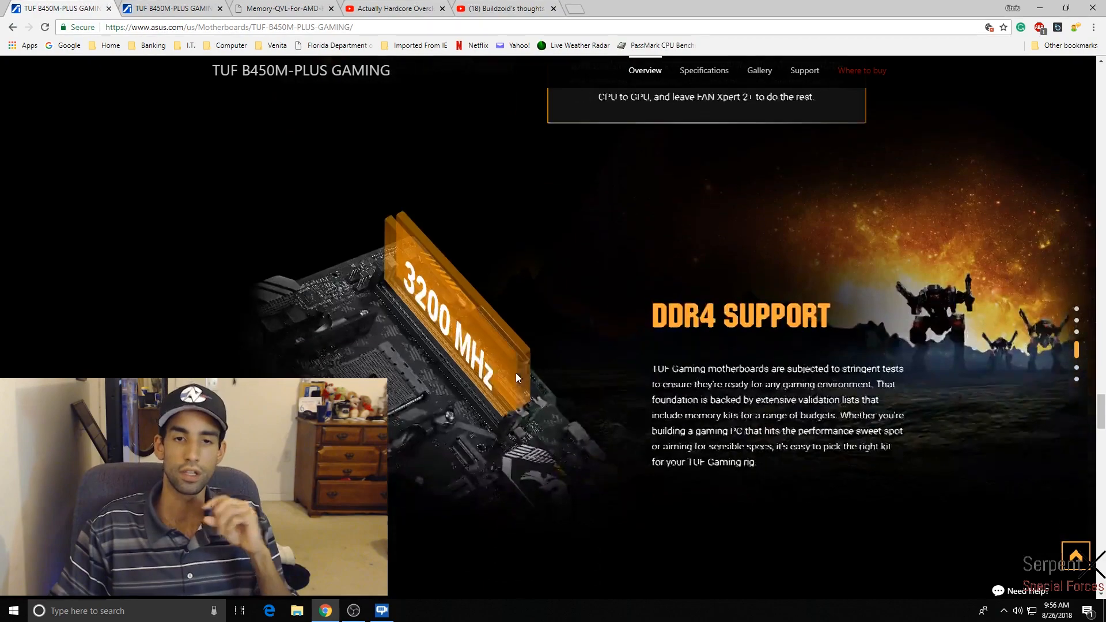
pyautogui.scroll(-3)
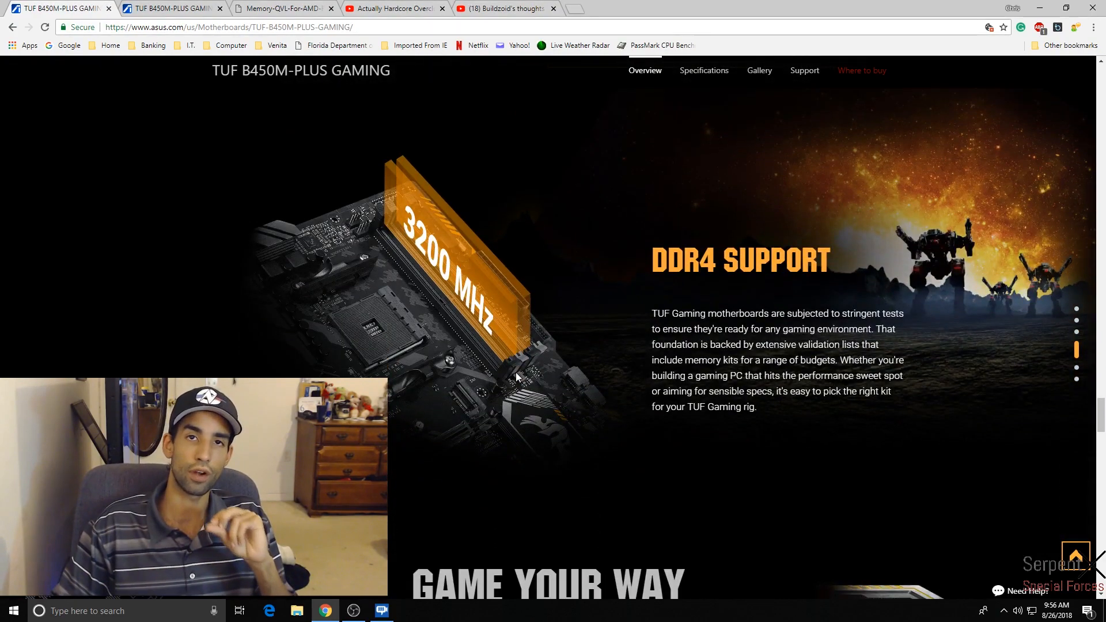
pyautogui.scroll(-3)
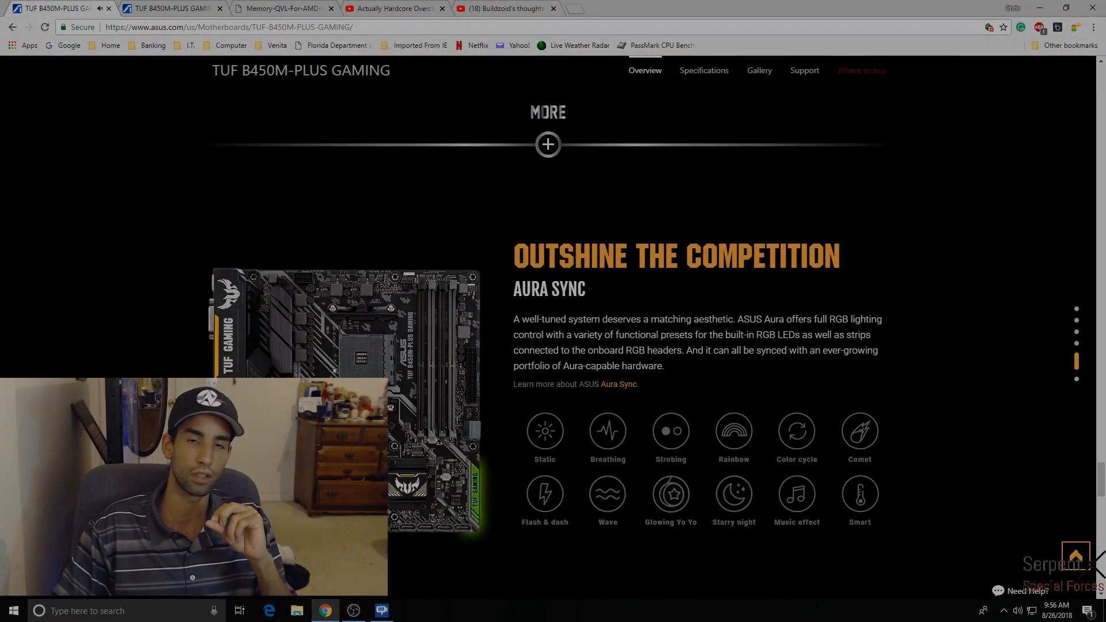
pyautogui.scroll(-3)
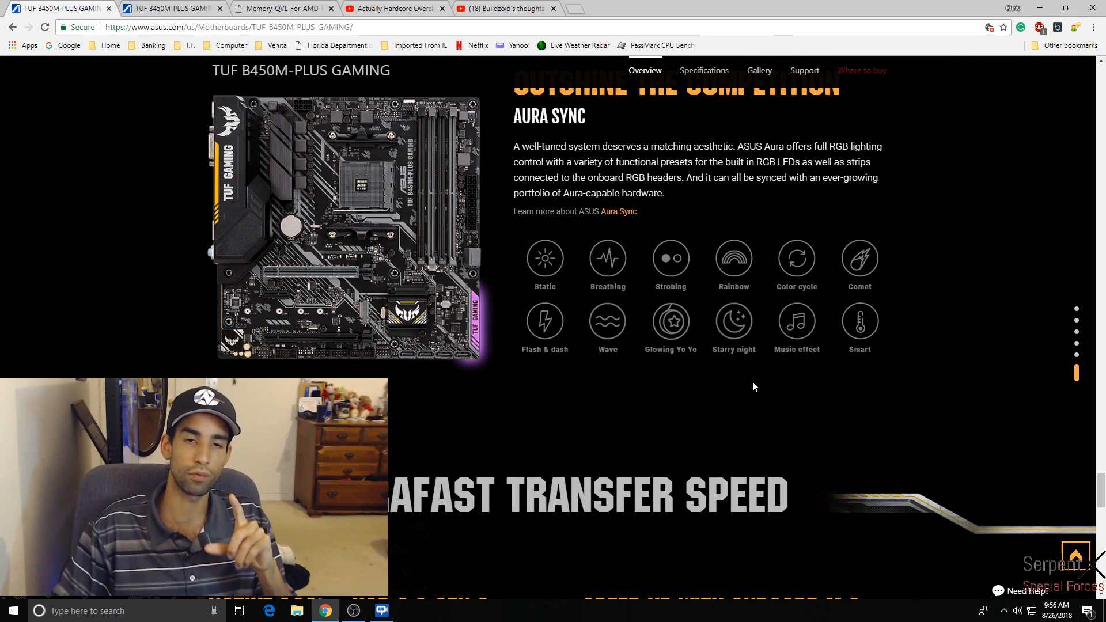
pyautogui.scroll(-3)
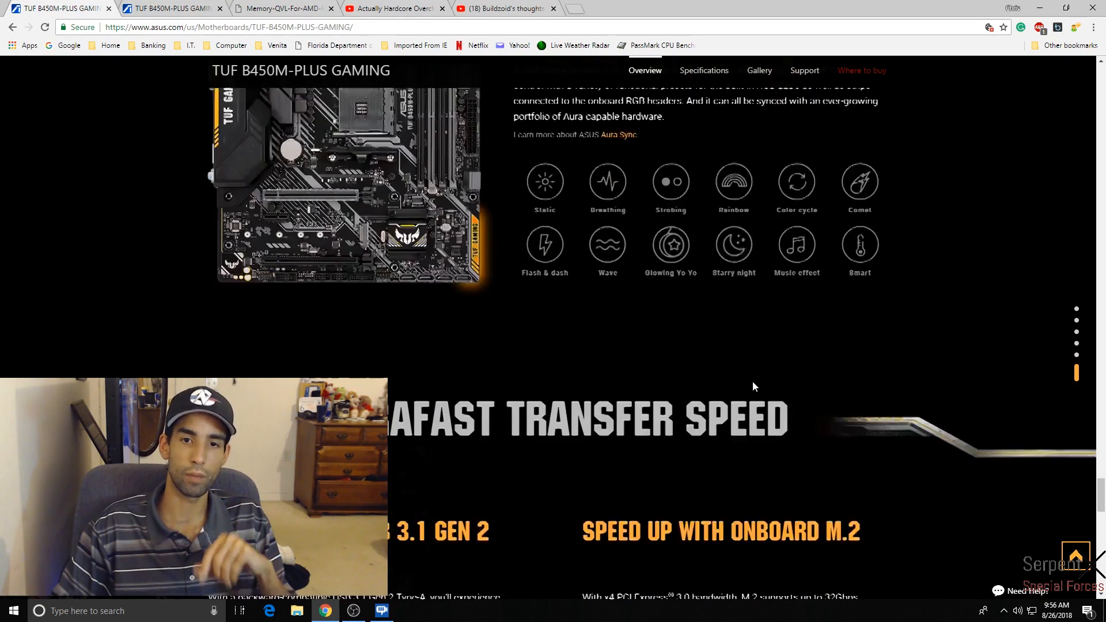
pyautogui.scroll(-3)
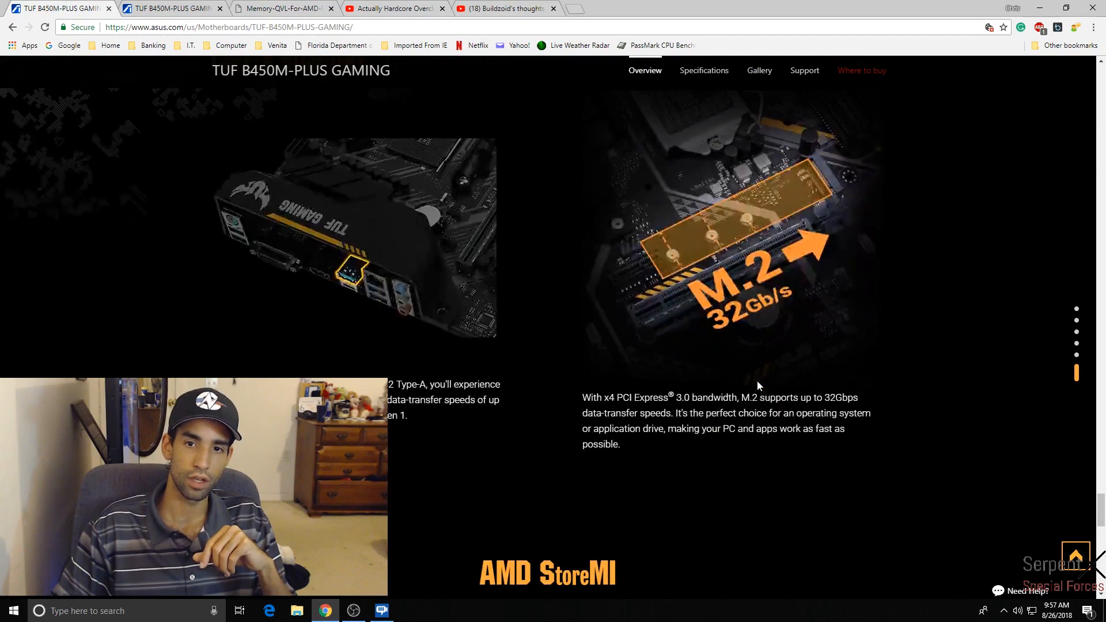
pyautogui.scroll(-3)
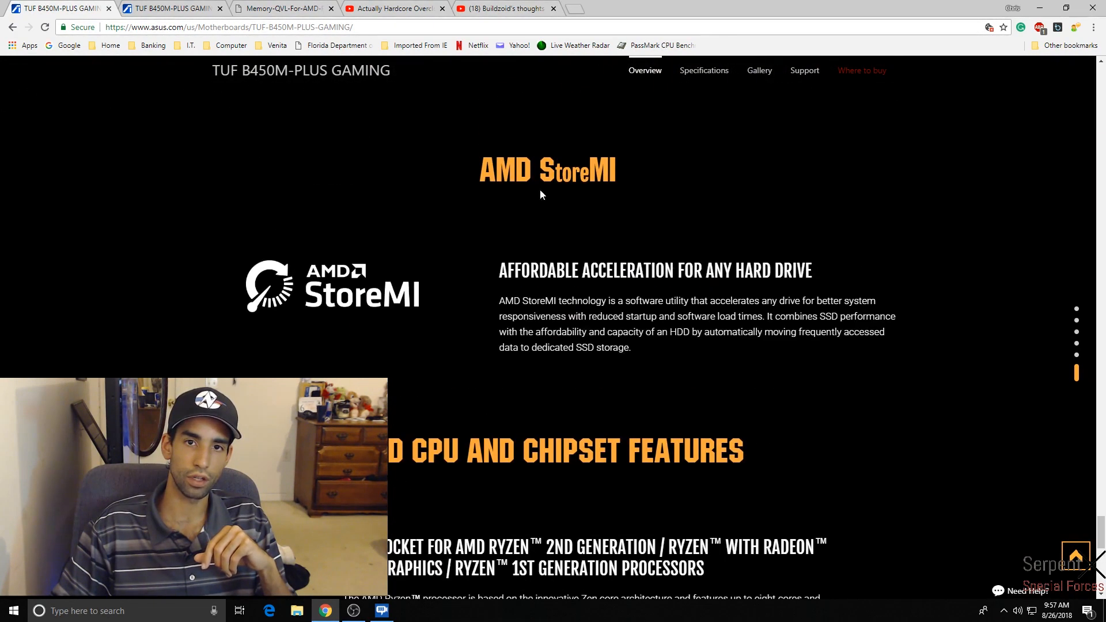
pyautogui.moveTo(652, 175)
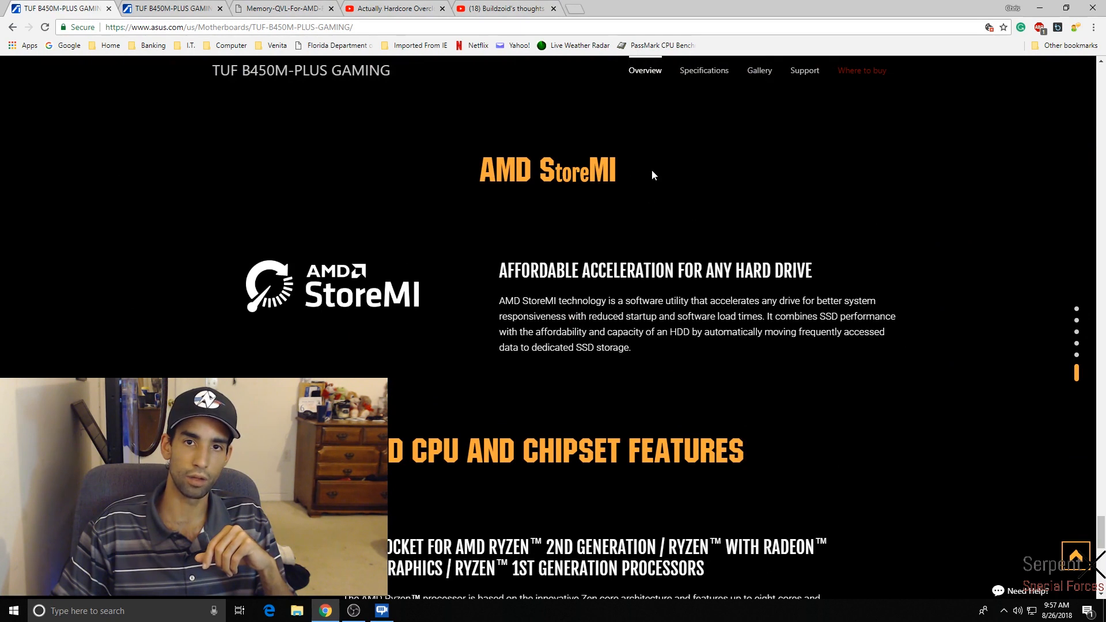